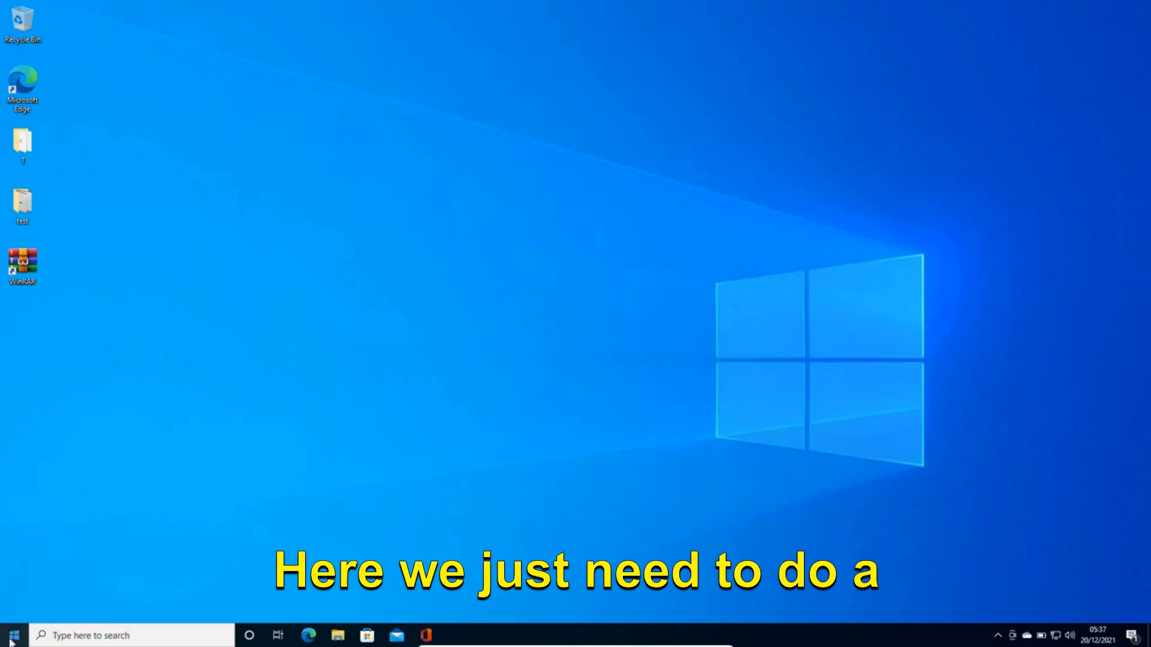
mouse_move(12, 635)
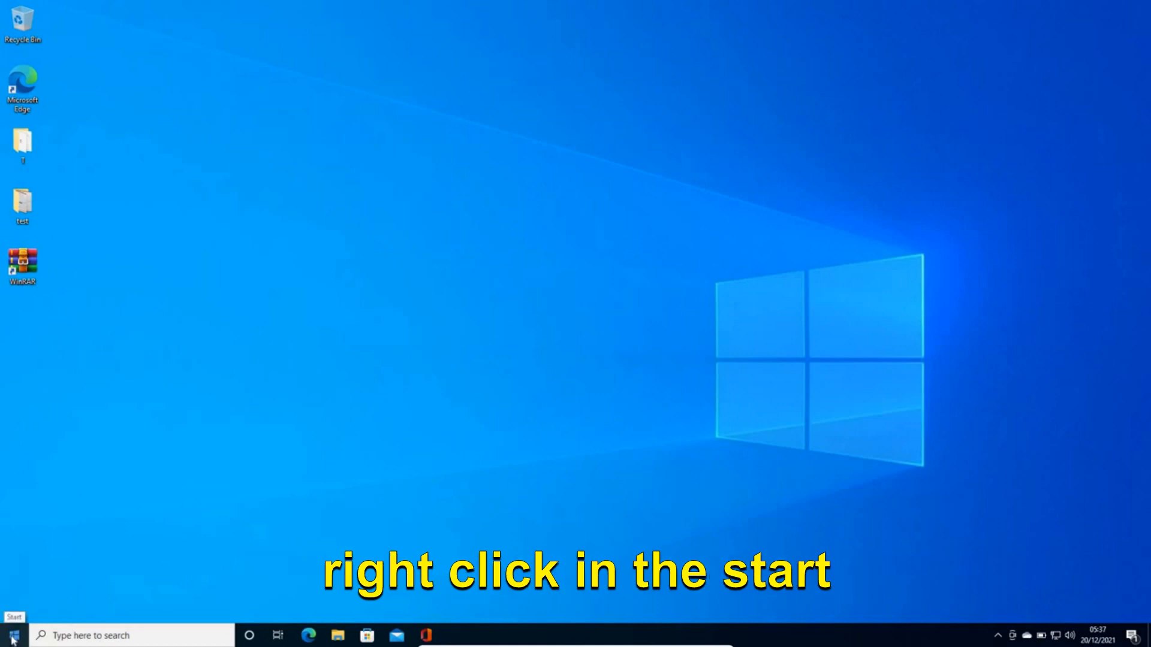
Reach the Troubleshoot page under Update & Security from the Start quick-links menu
right_click(12, 636)
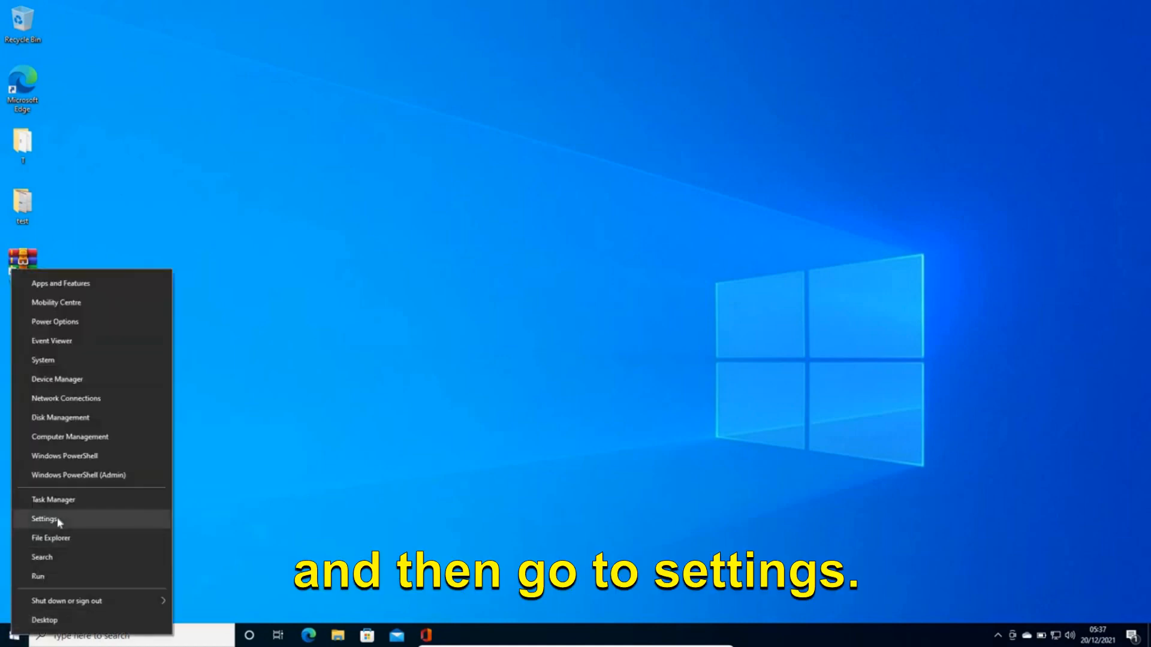
click(46, 519)
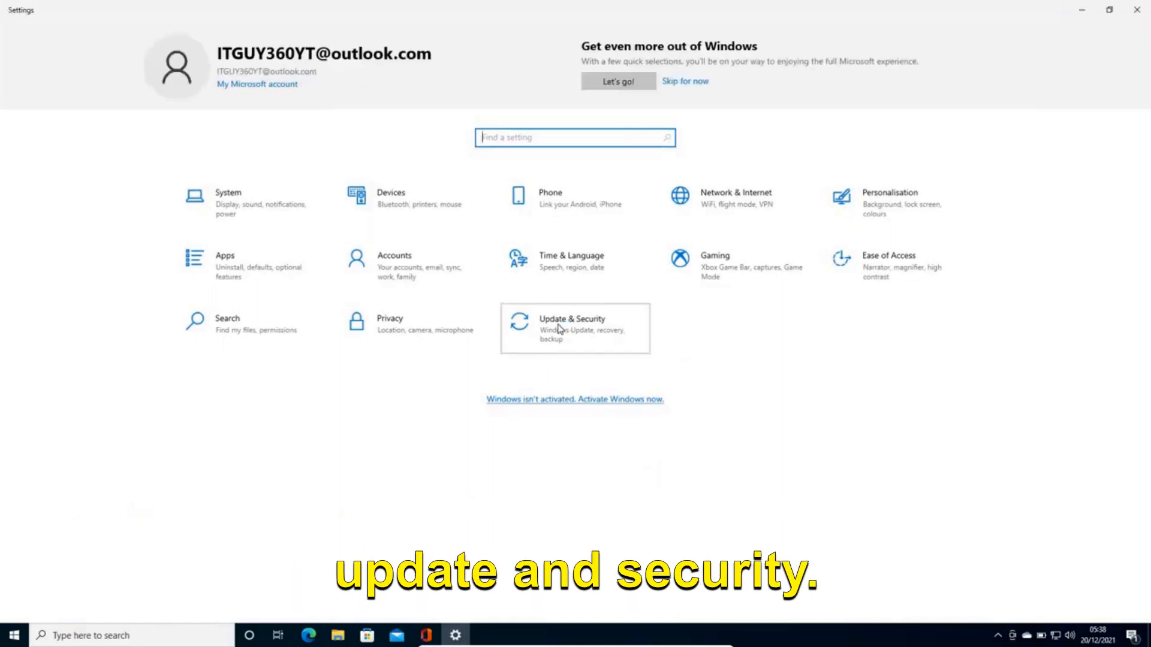
click(574, 329)
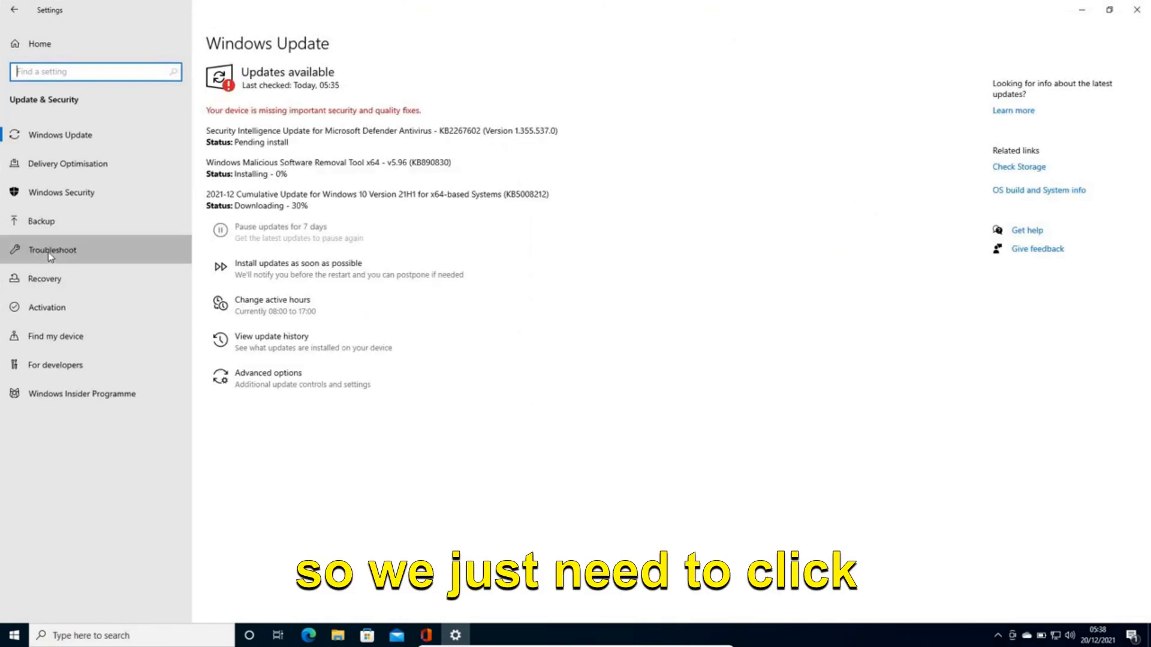
click(51, 249)
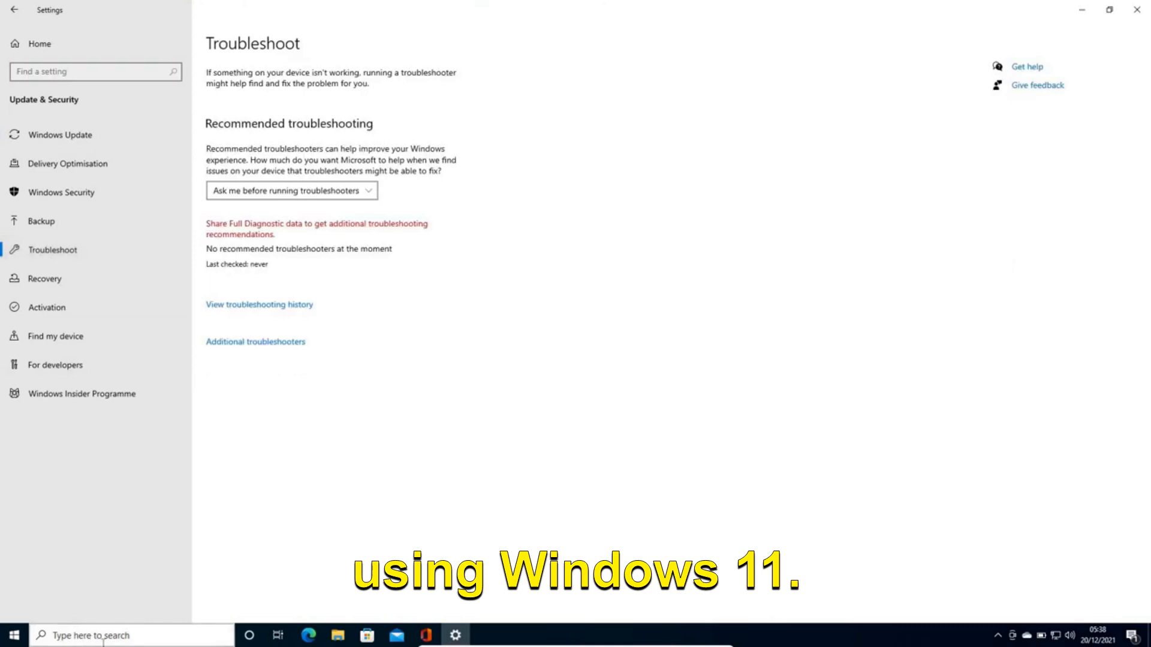
mouse_move(269, 345)
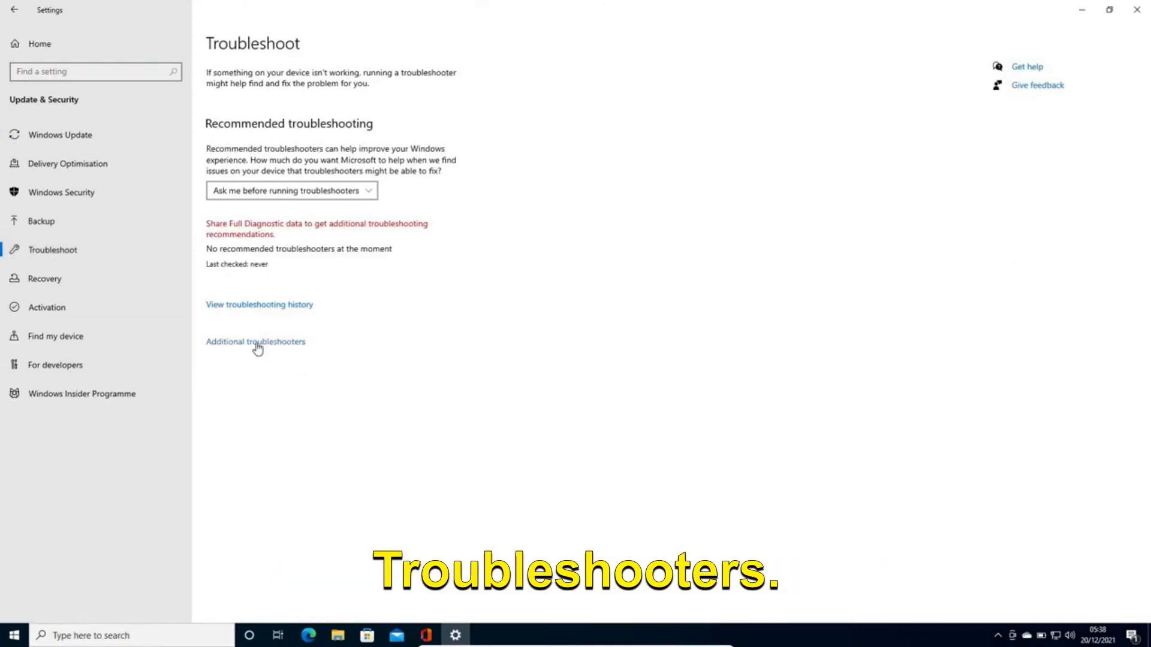
Show the Additional troubleshooters list and scroll down to the Windows Store Apps entry
click(256, 342)
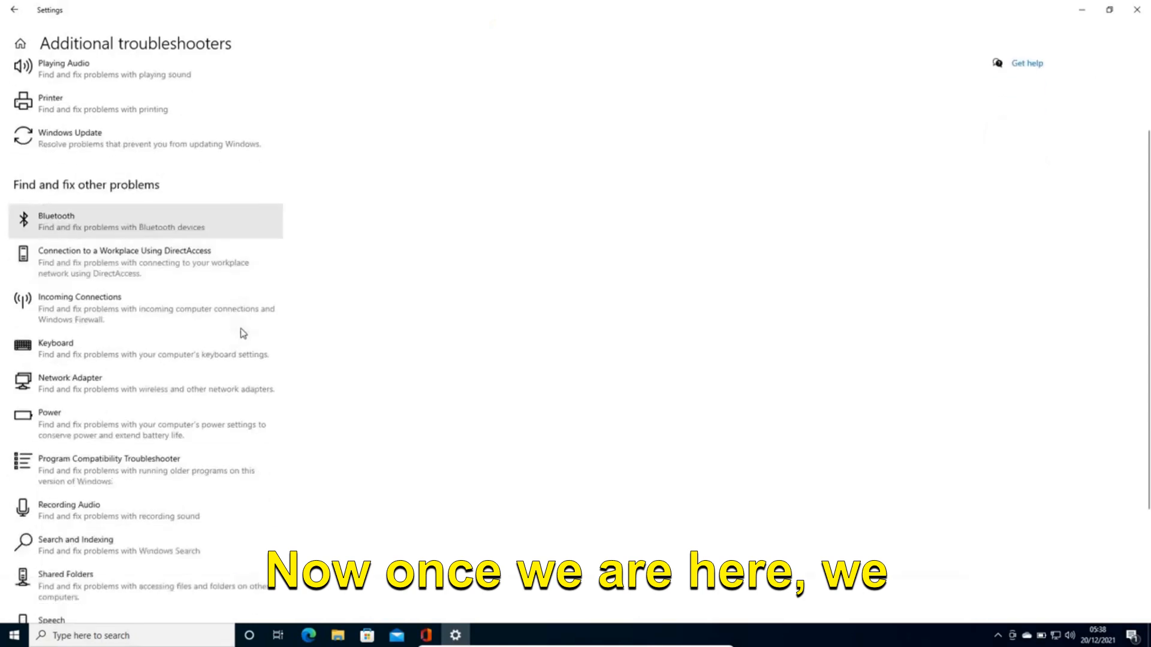
scroll(down, 3)
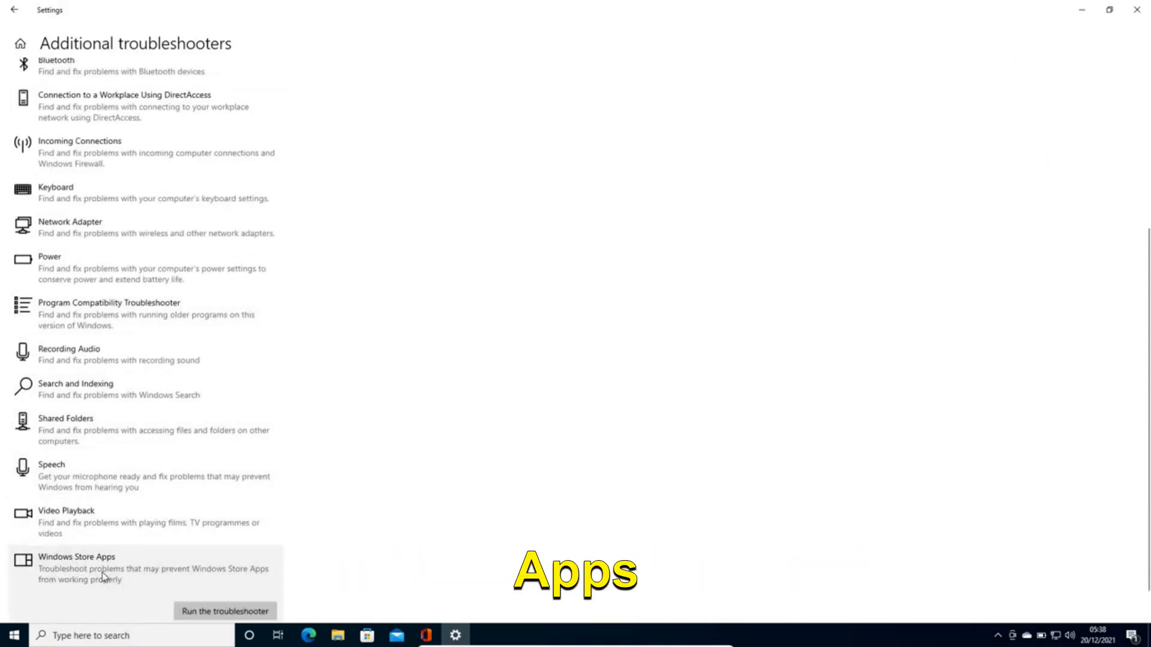
scroll(down, 3)
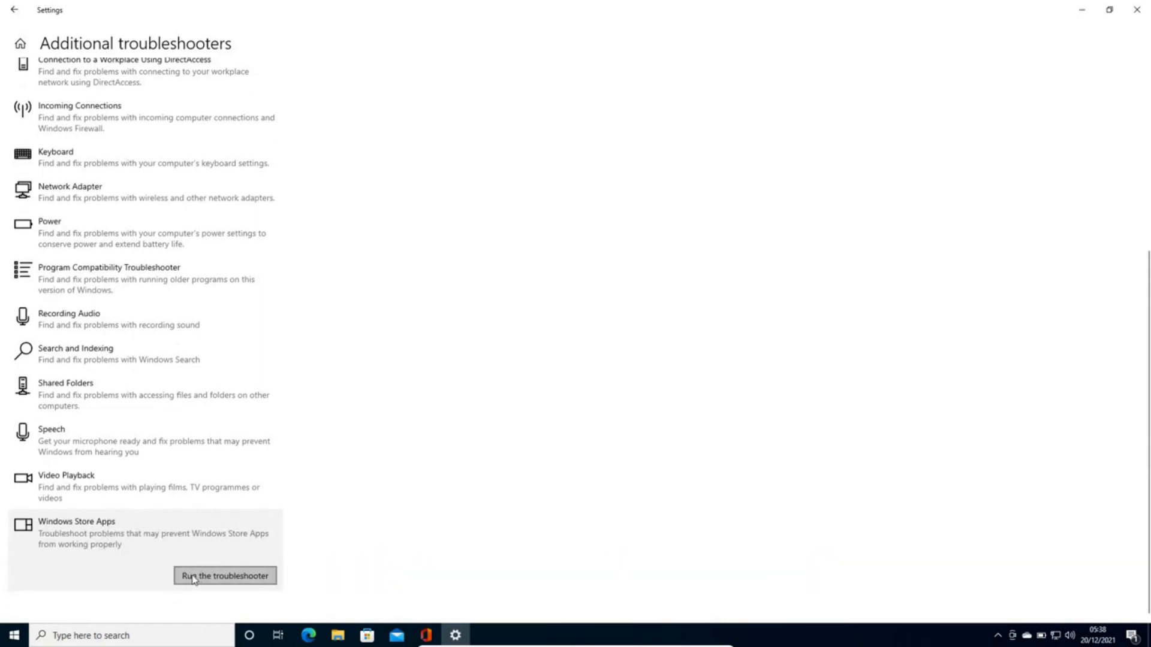
mouse_move(211, 623)
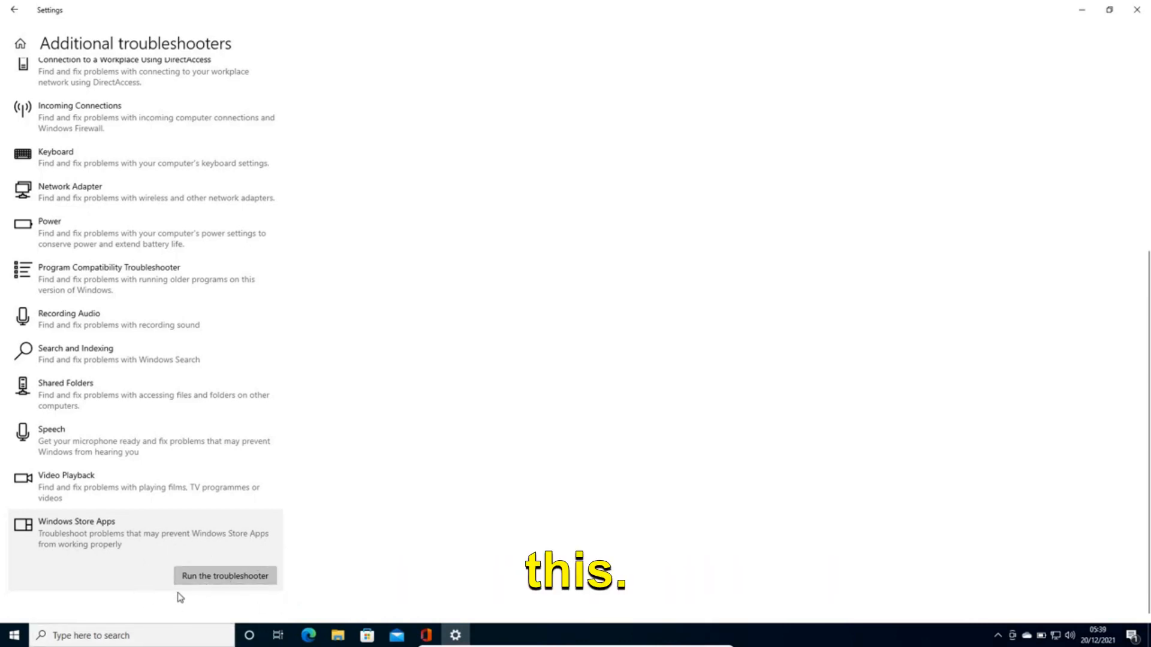
mouse_move(215, 626)
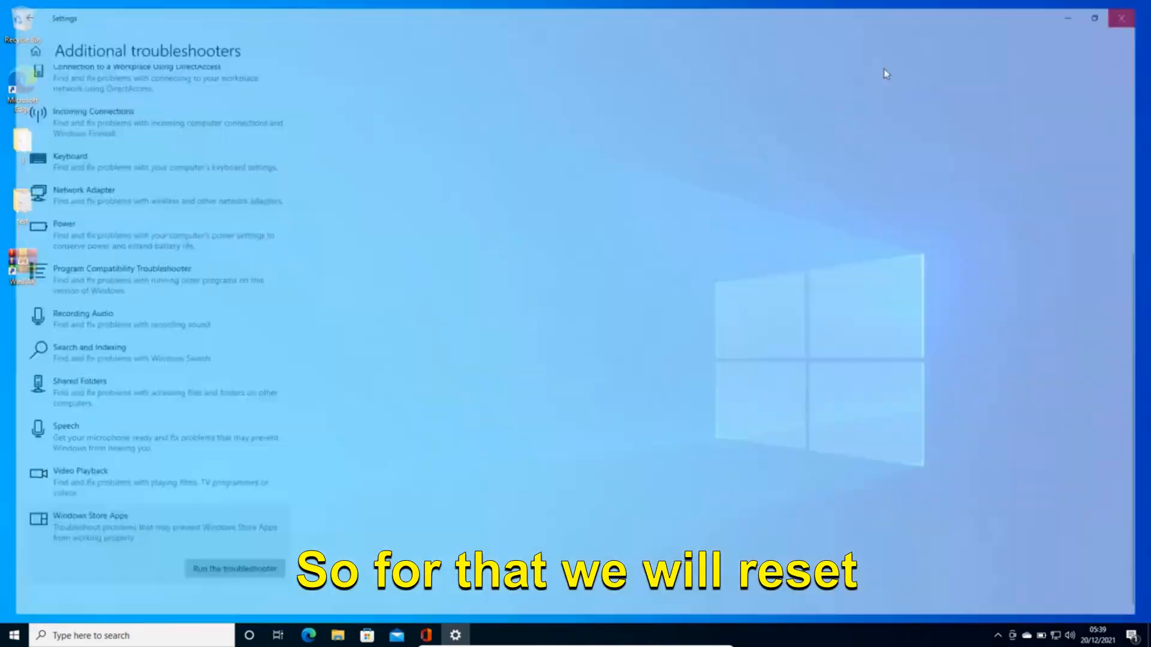
Close and reopen Settings, go to Apps & features and scroll to Microsoft Store
click(1121, 18)
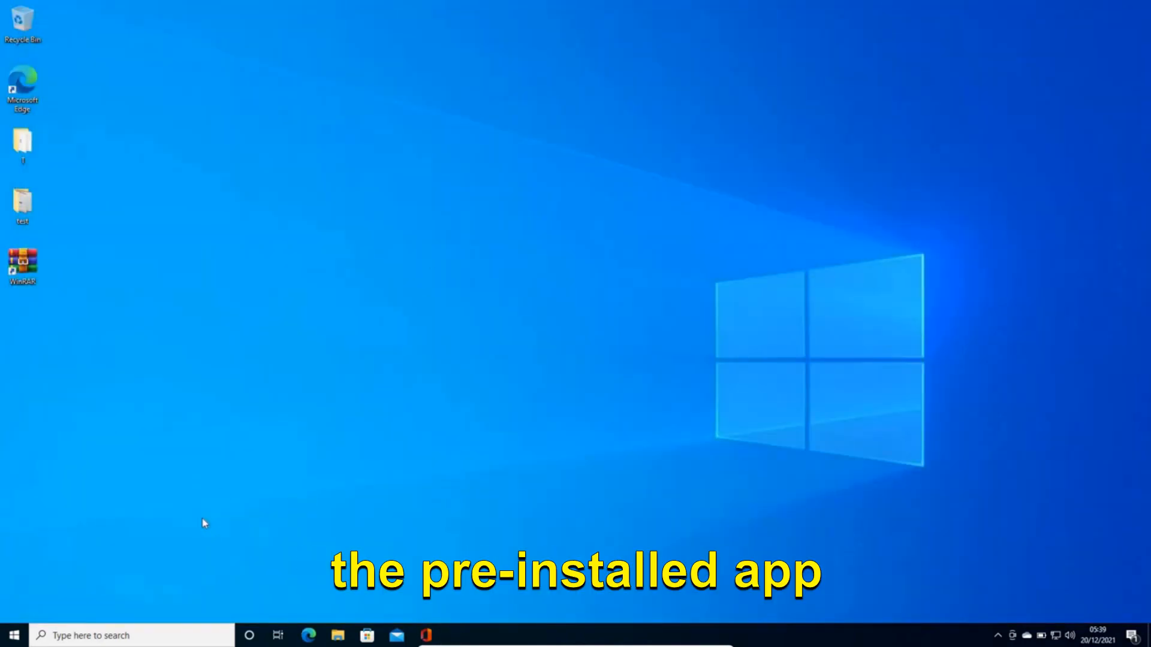
mouse_move(14, 636)
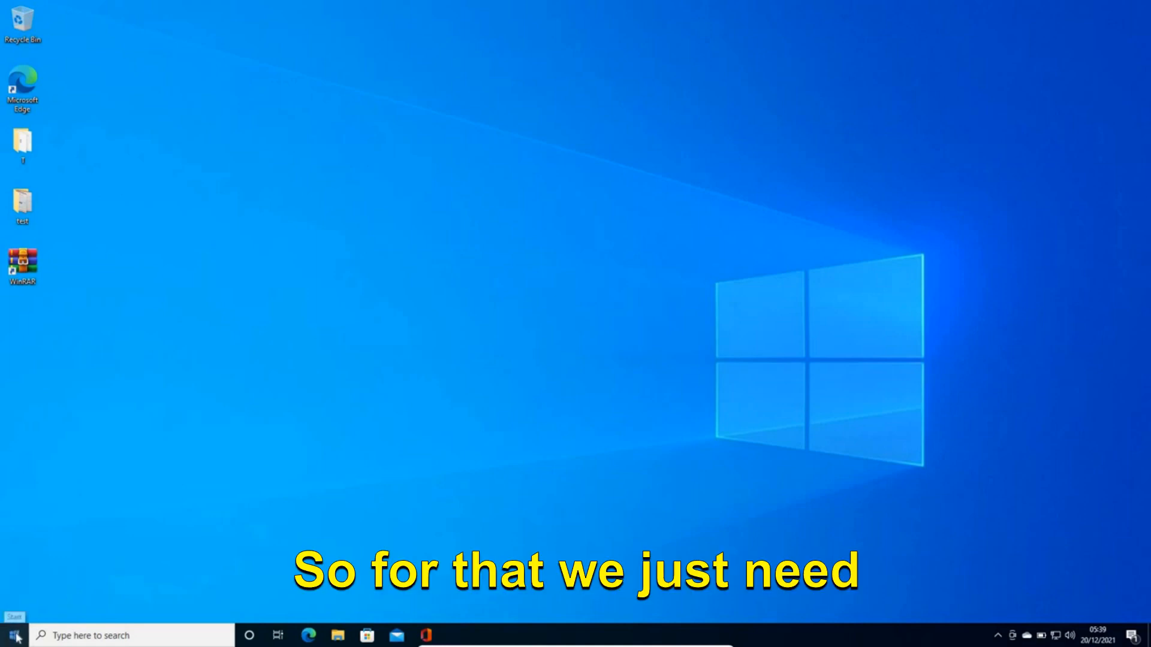
right_click(13, 634)
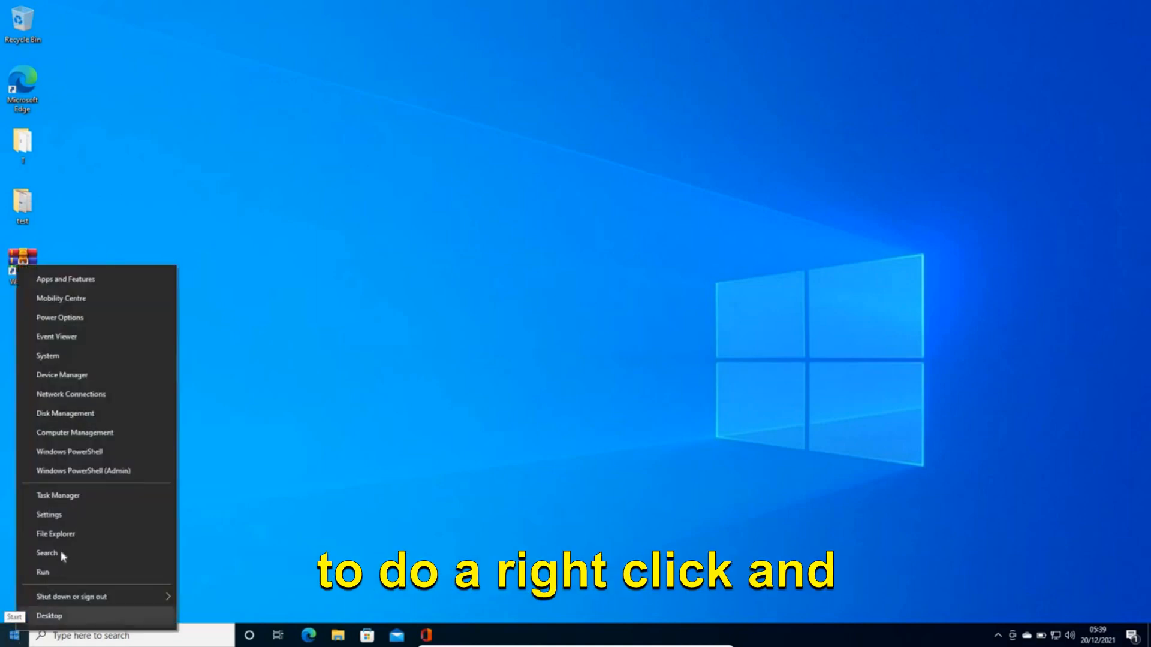
click(48, 514)
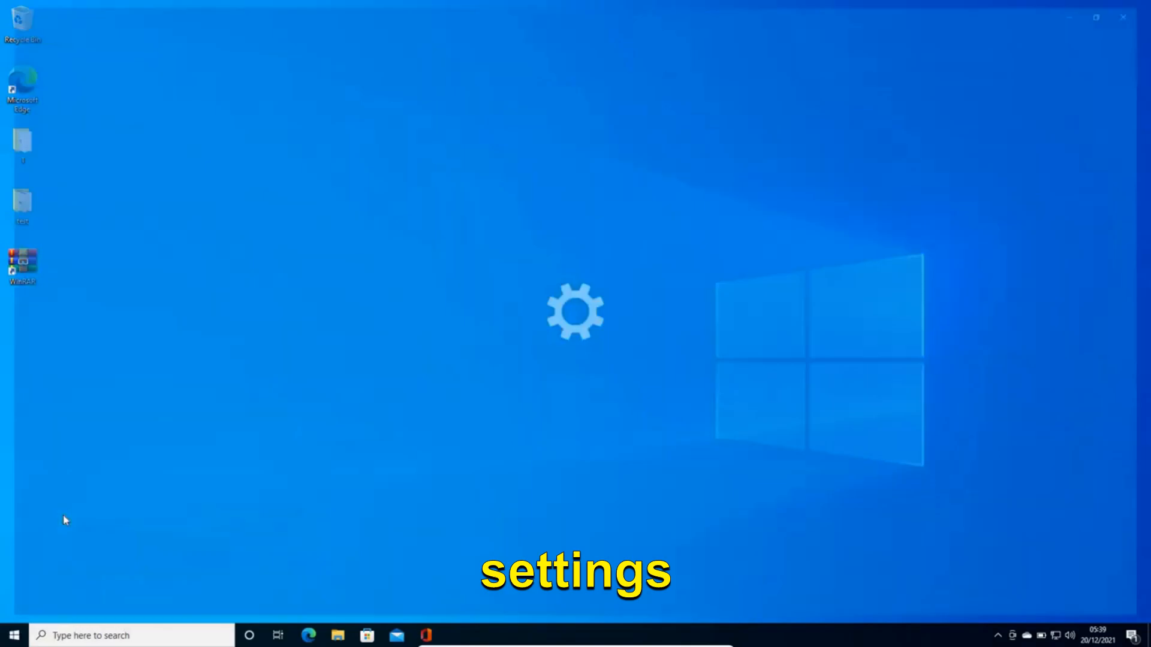
click(575, 311)
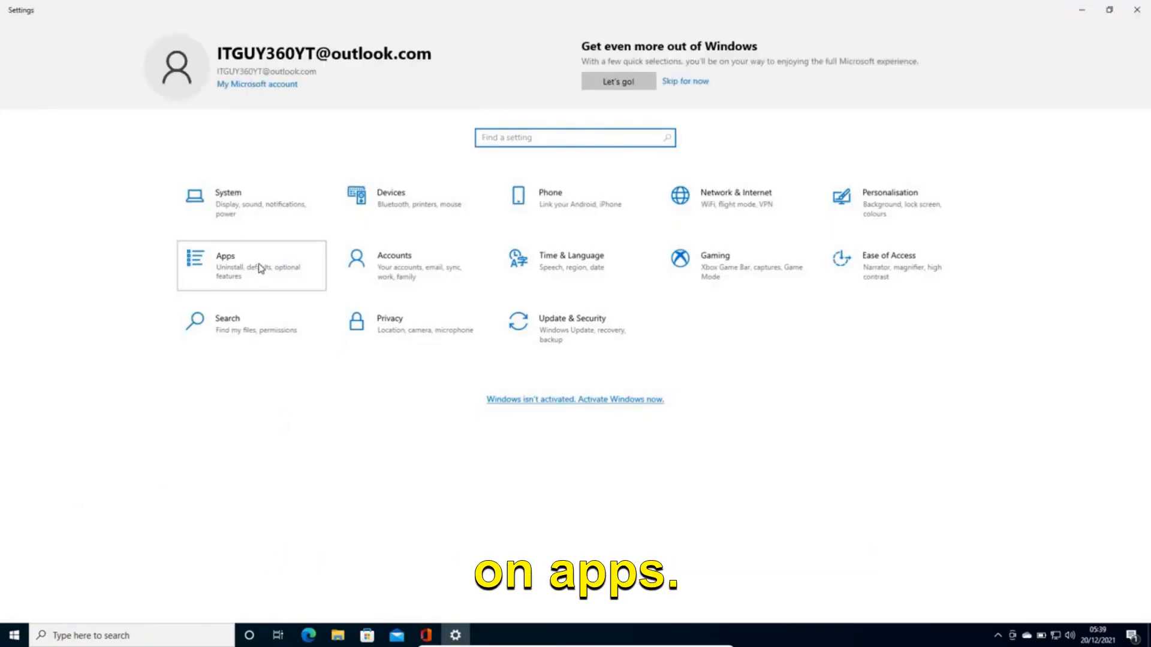
click(250, 266)
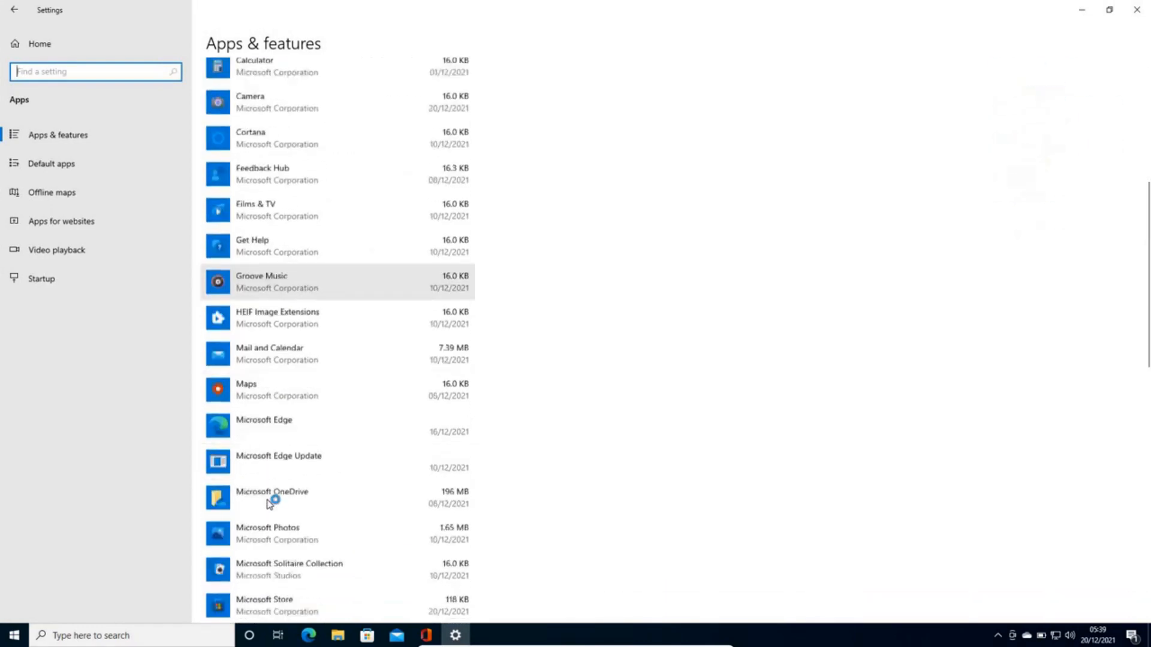
scroll(down, 3)
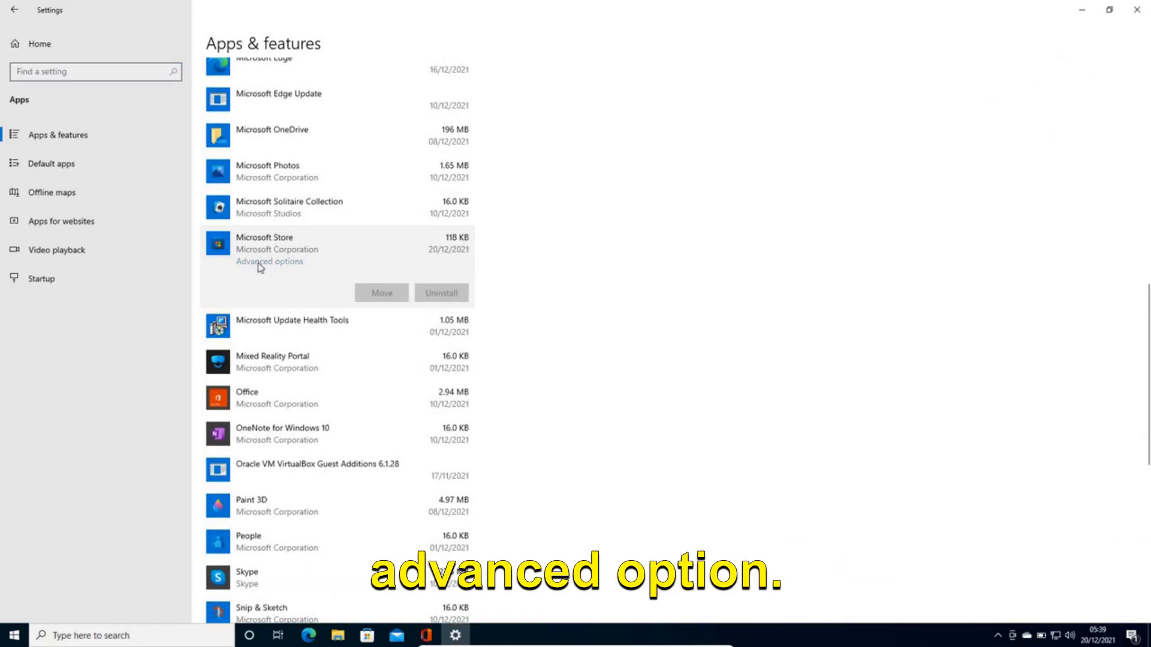
Reset the Microsoft Store app from its Advanced options page to clear its data
click(270, 262)
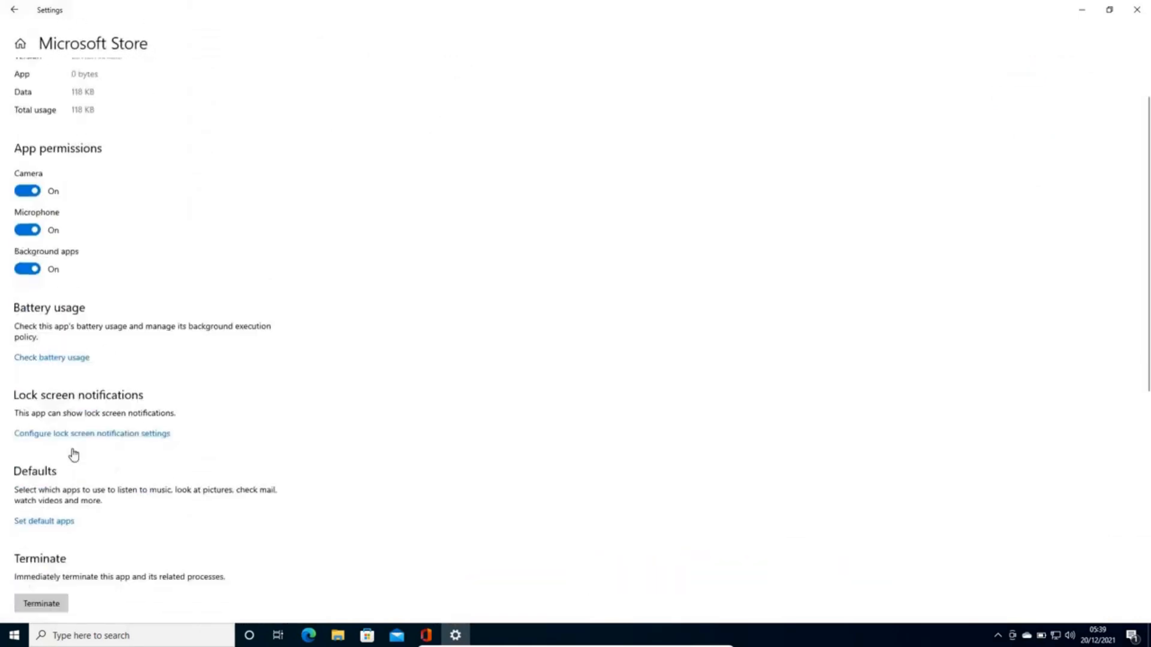
scroll(down, 3)
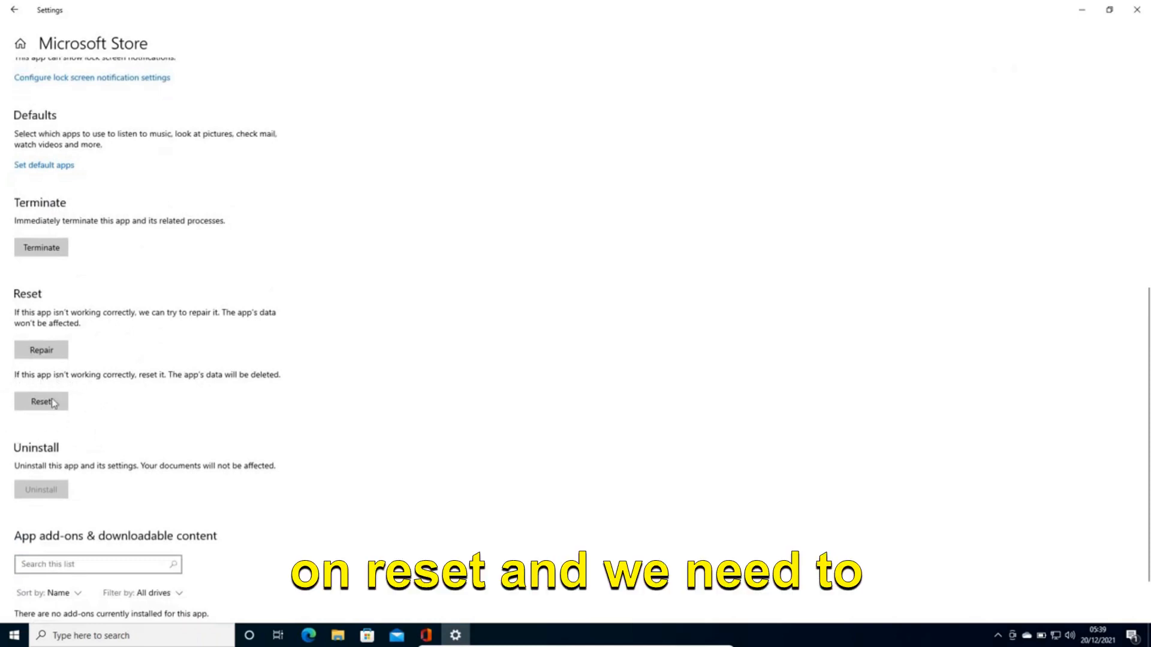
click(41, 401)
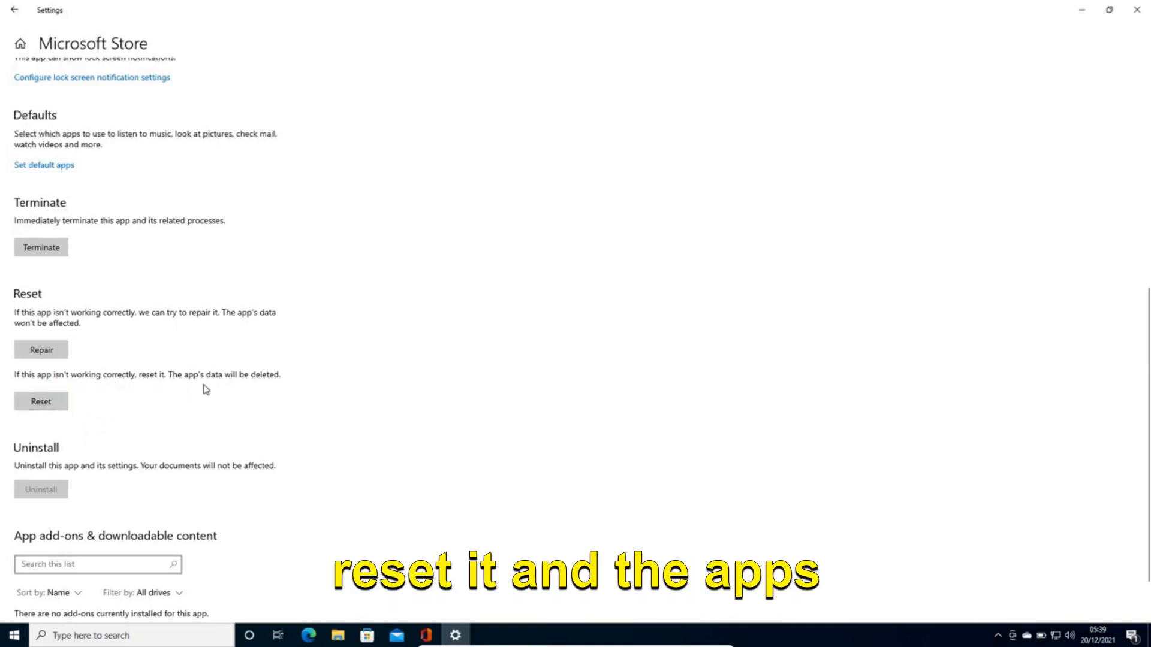
mouse_move(254, 369)
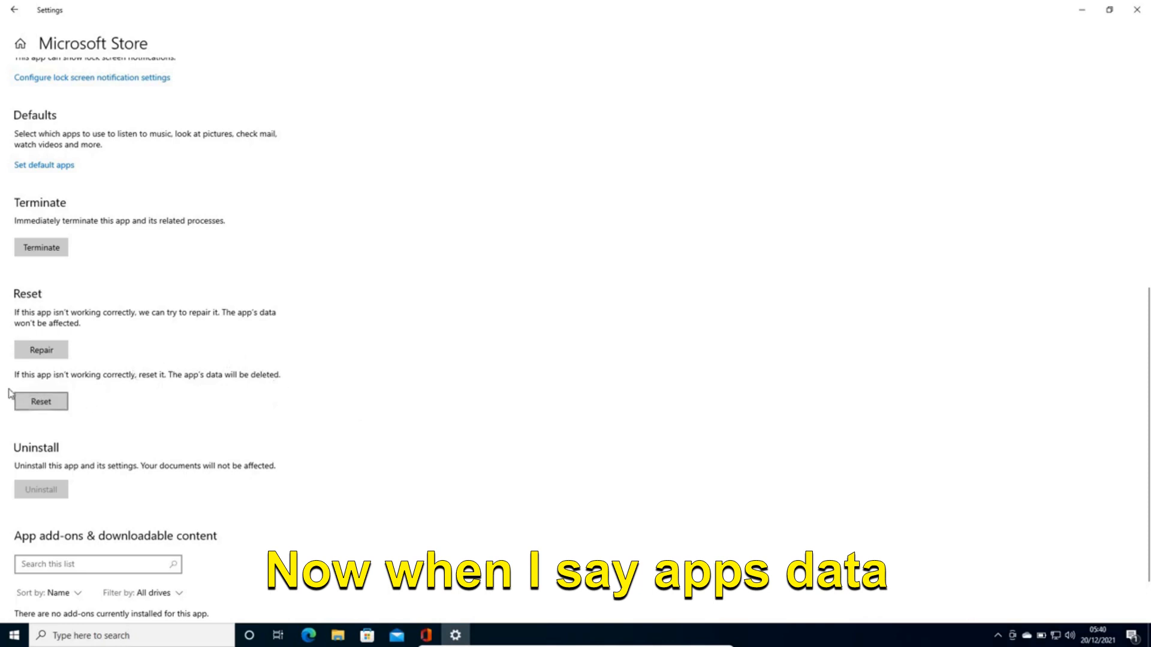
mouse_move(63, 428)
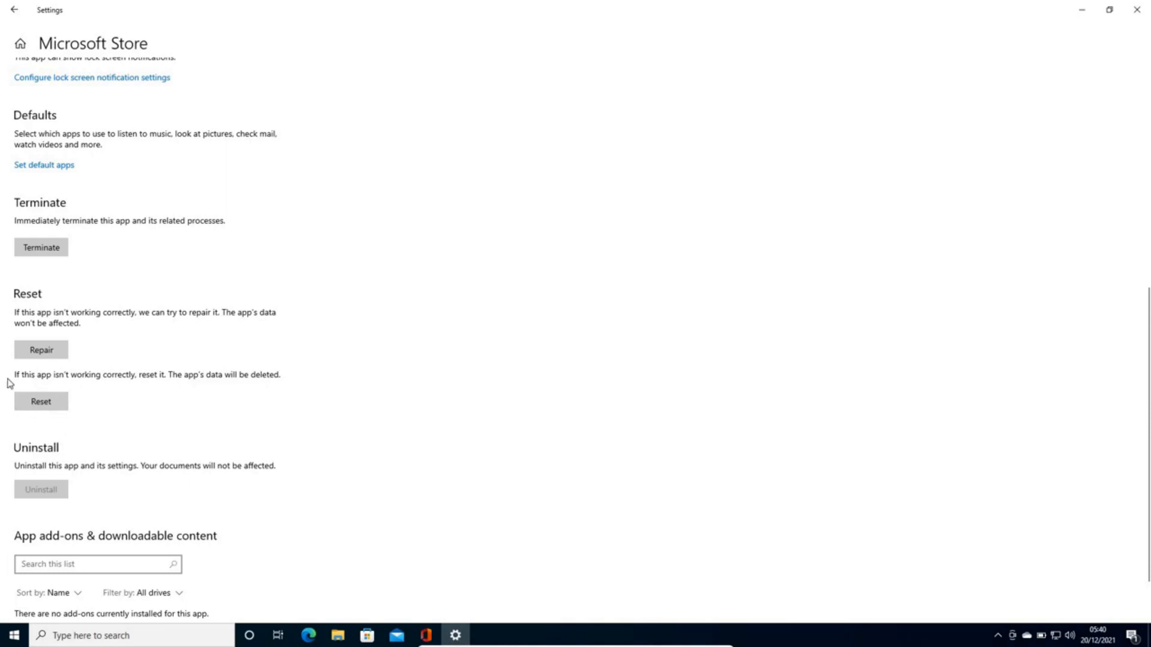
mouse_move(239, 404)
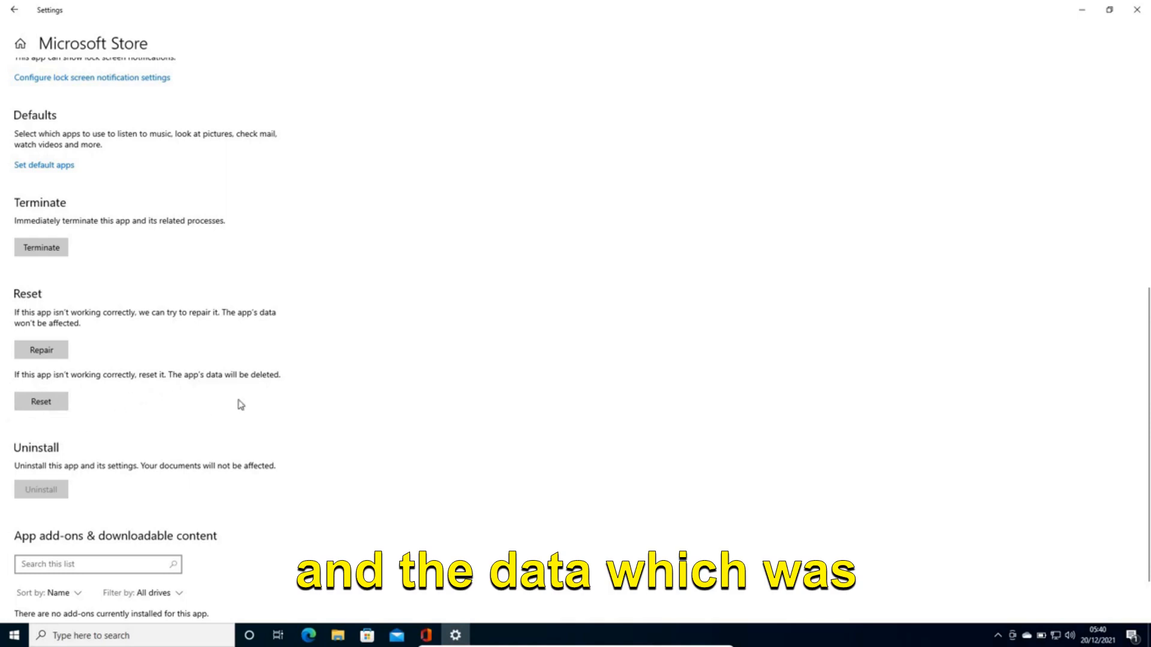
mouse_move(41, 402)
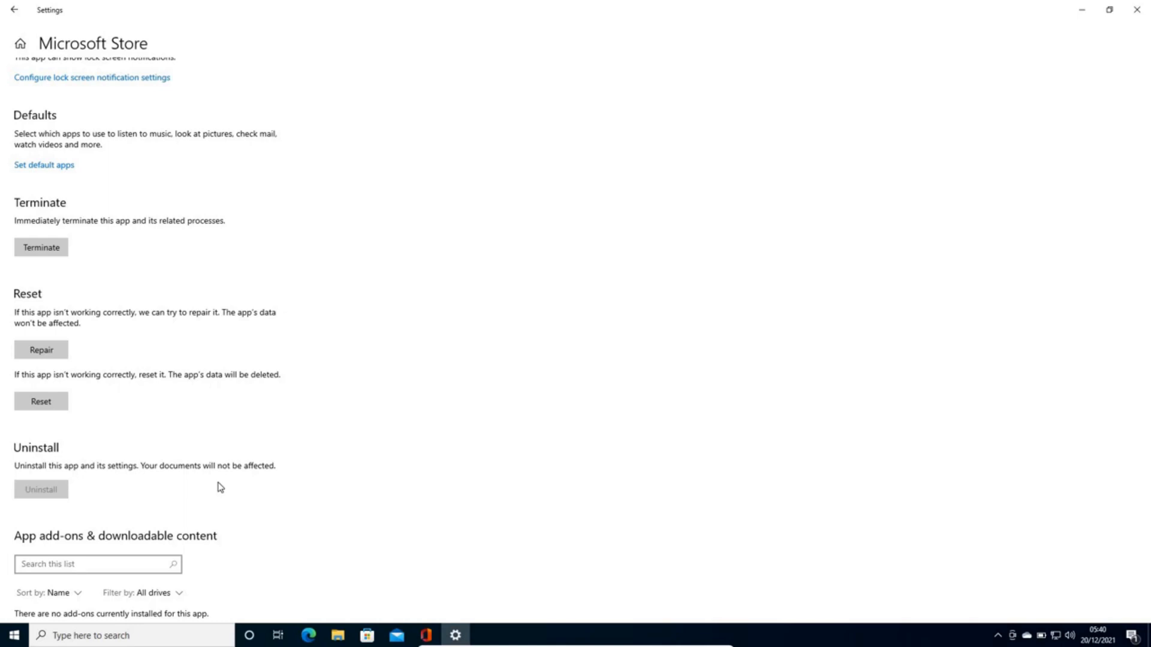
mouse_move(173, 402)
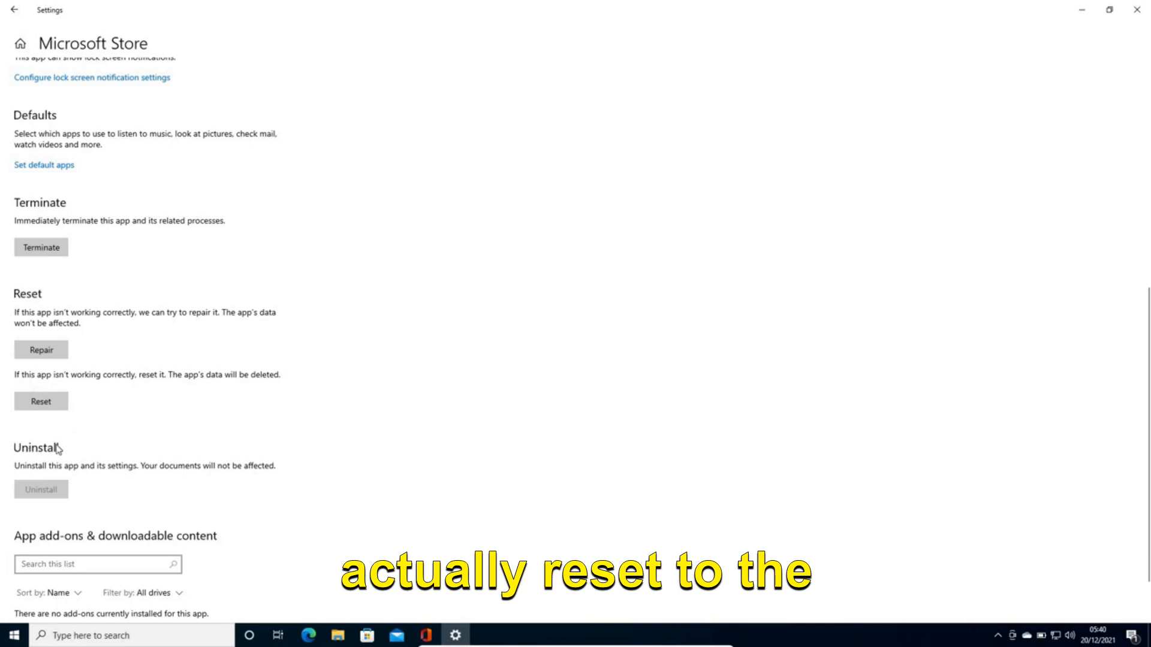
mouse_move(28, 436)
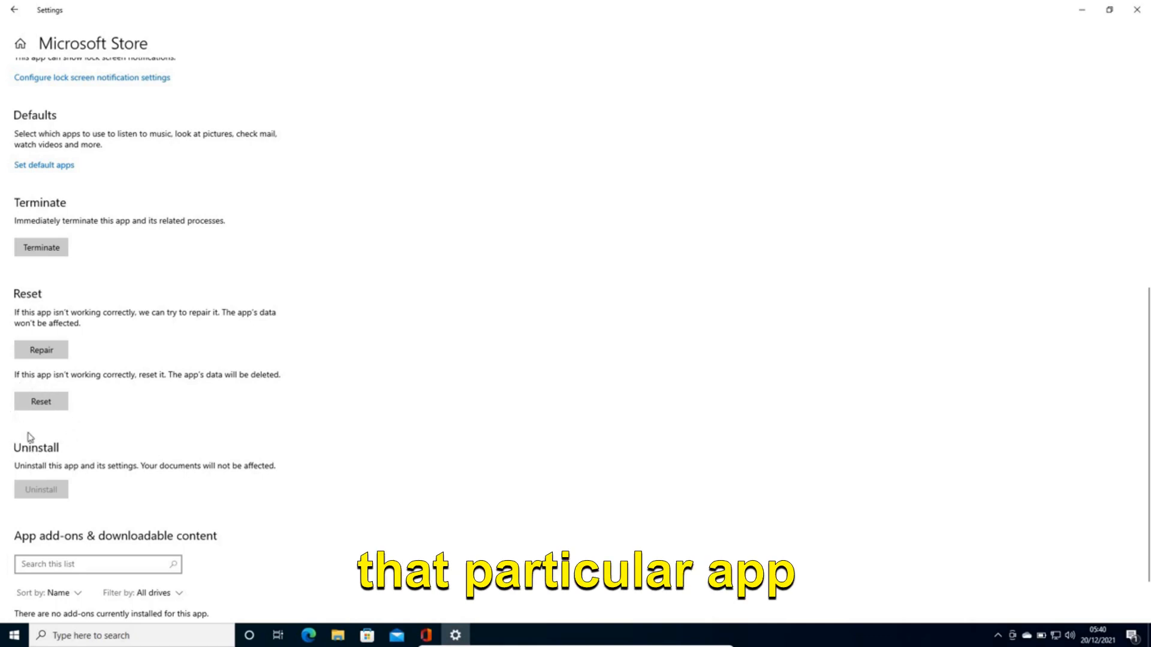
mouse_move(957, 326)
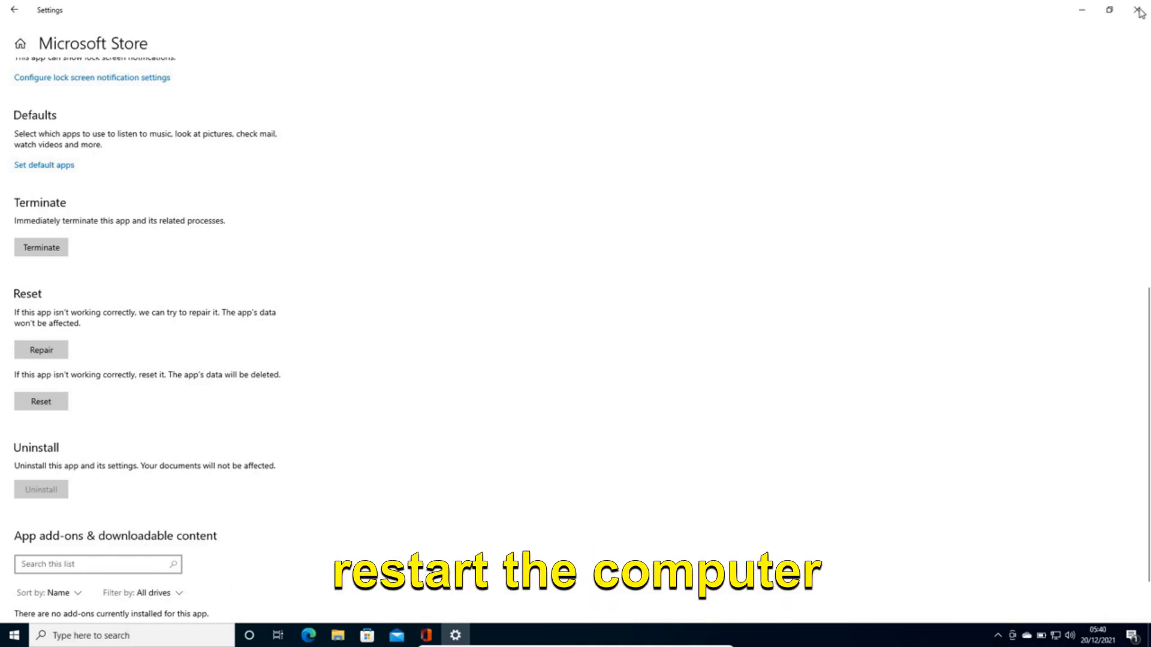
mouse_move(1143, 10)
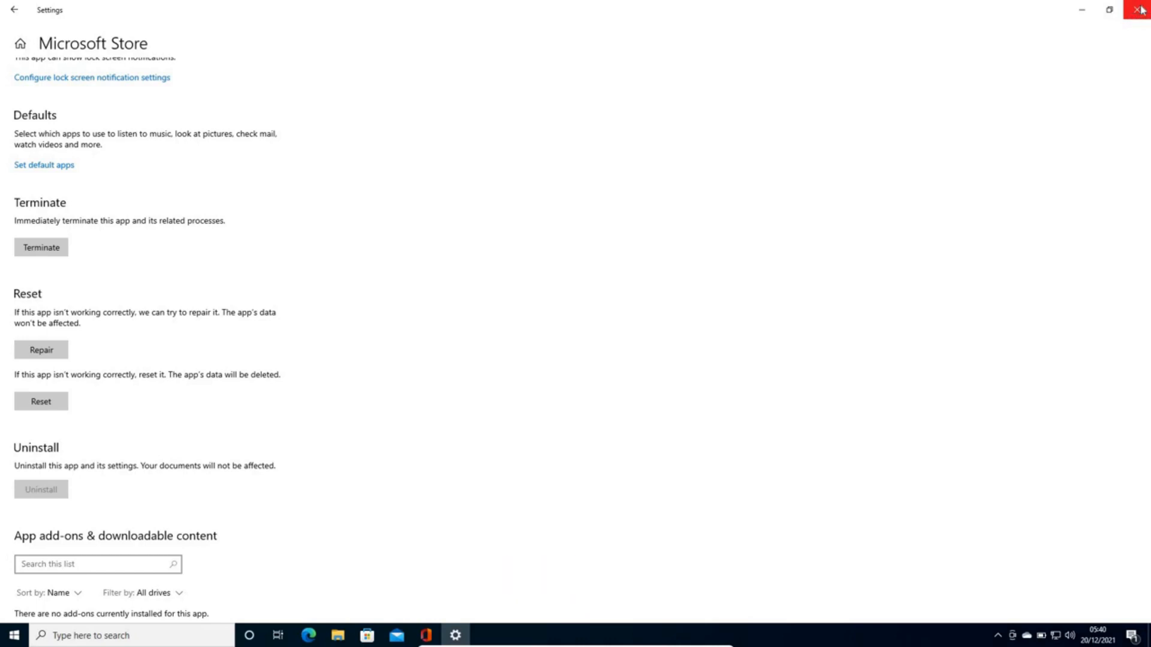
Close Settings, start Windows PowerShell (Admin) from the Start quick list and approve UAC
click(1142, 11)
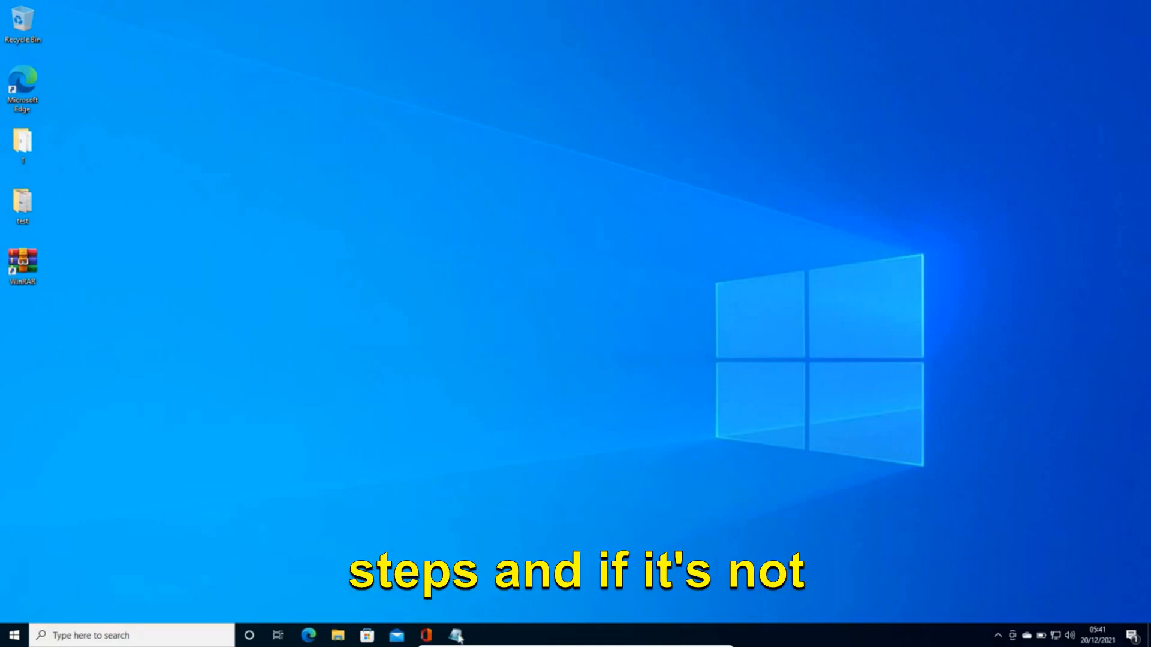
click(456, 635)
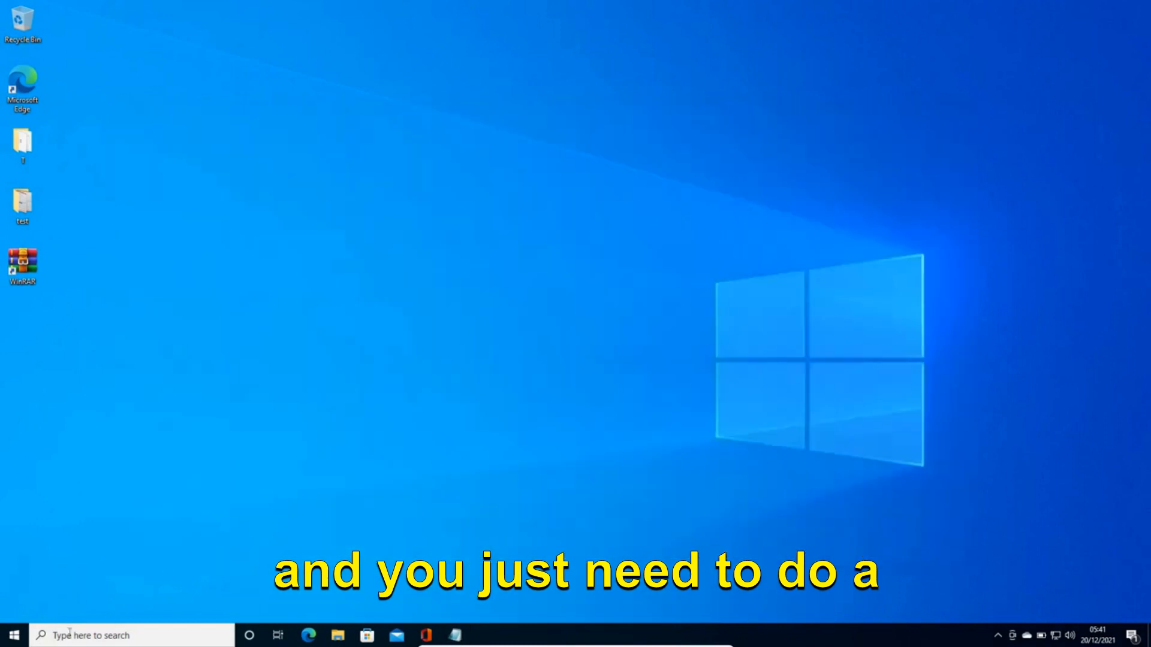
right_click(10, 634)
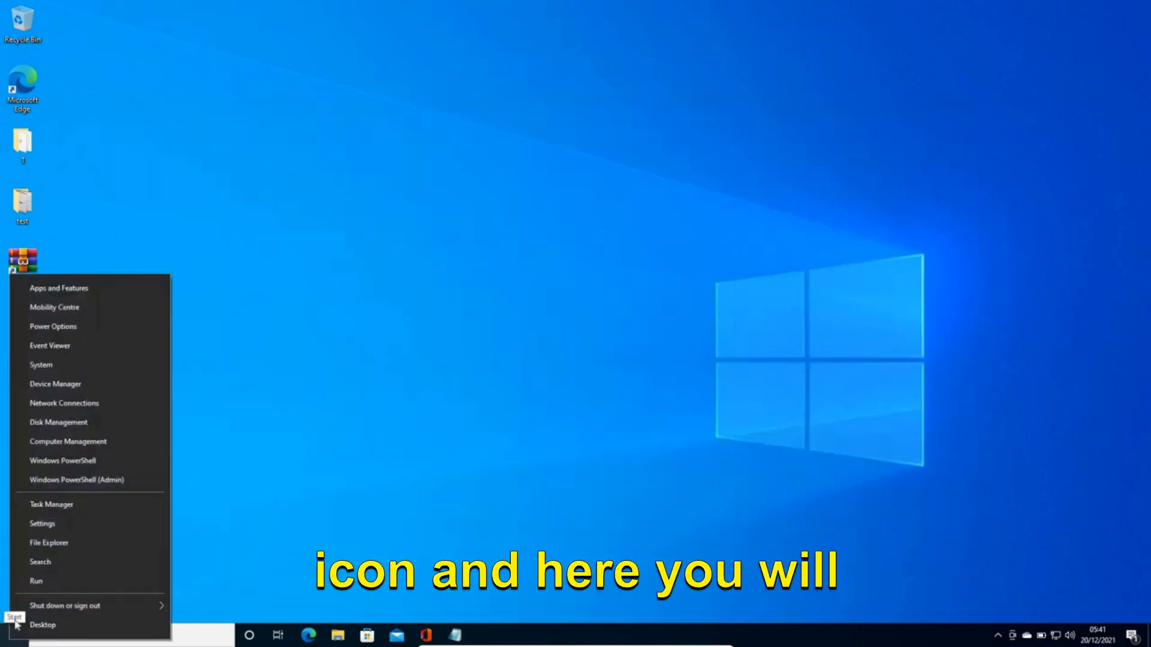
mouse_move(77, 479)
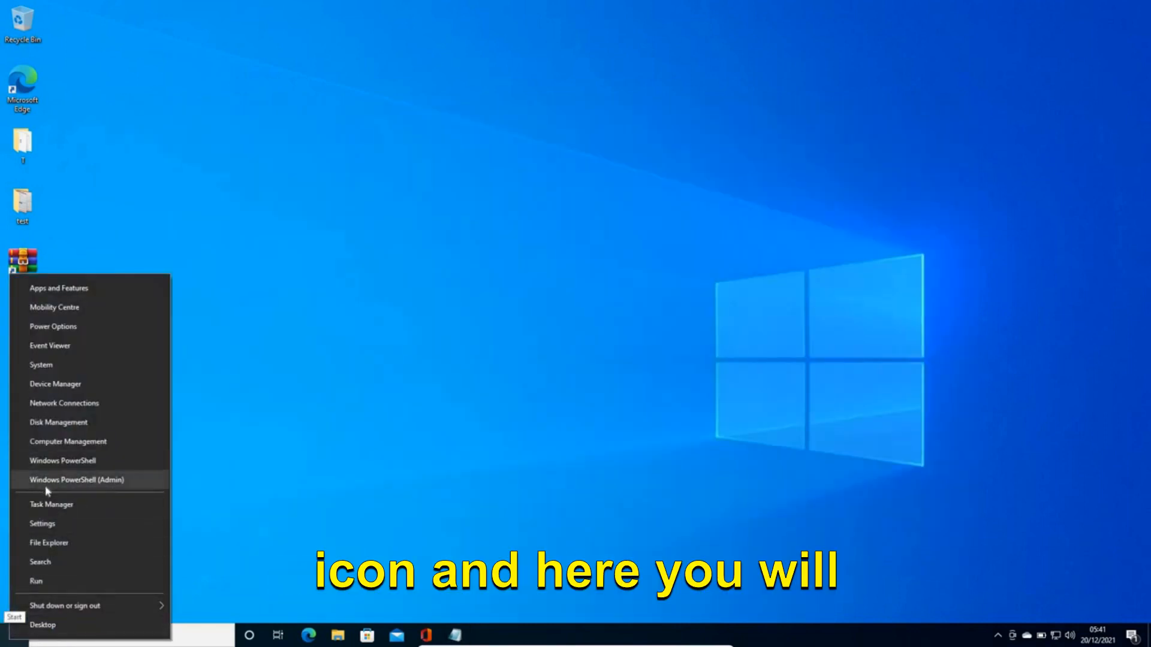
mouse_move(62, 461)
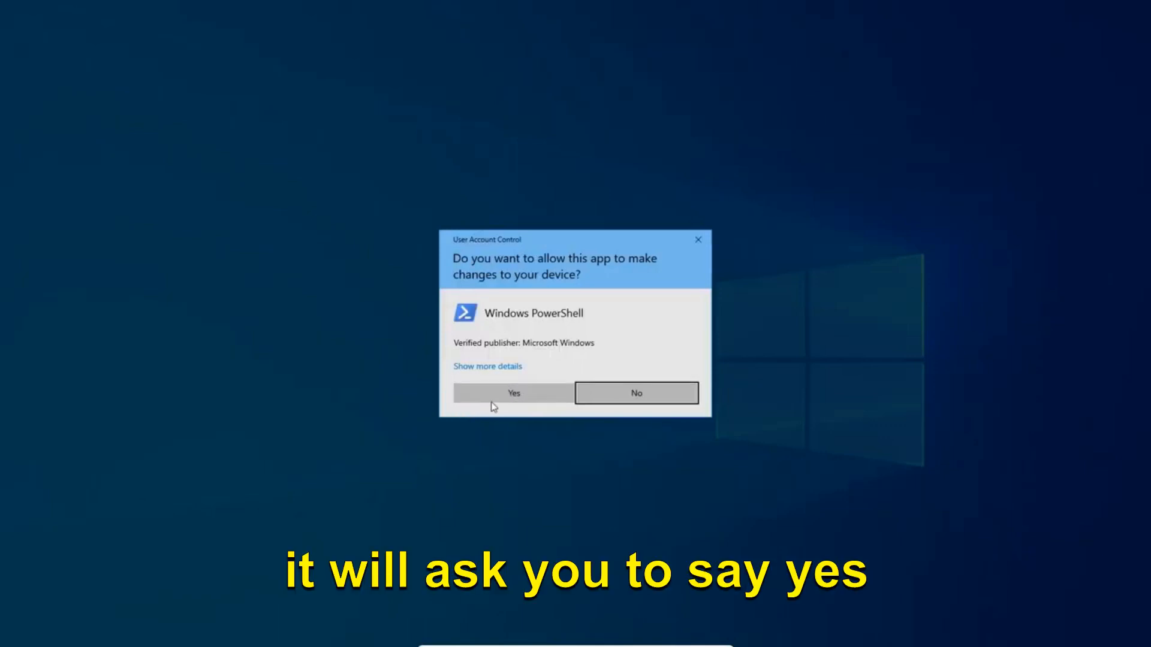
click(513, 394)
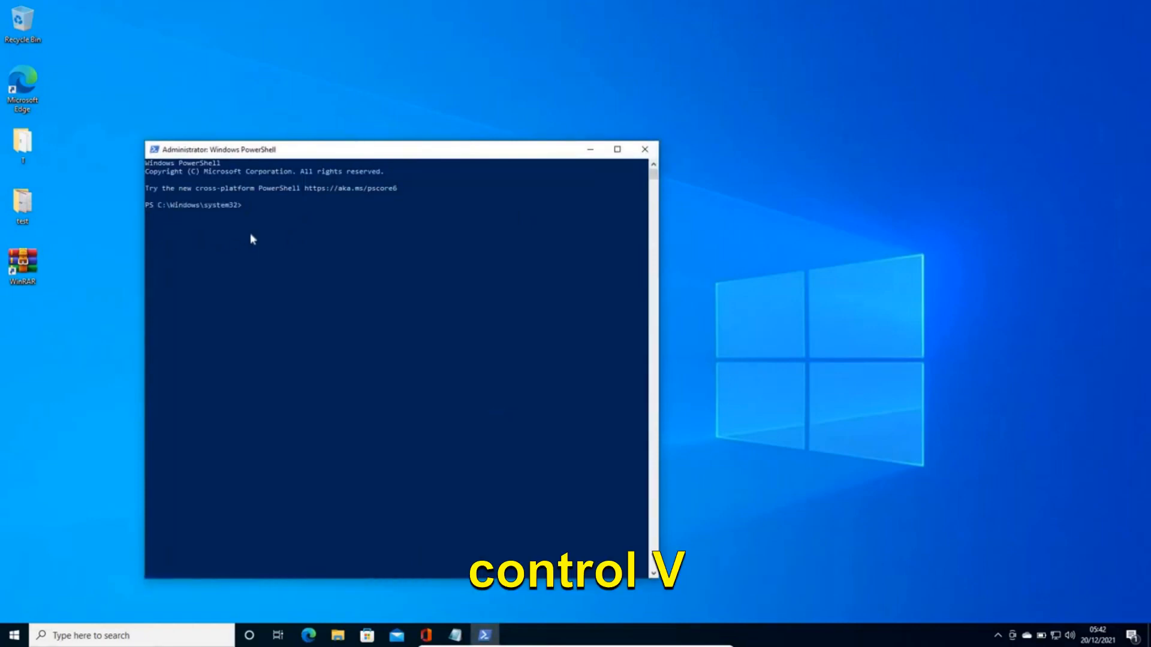
Paste and run the Get-AppxPackage re-register command for all users
key(ctrl+v)
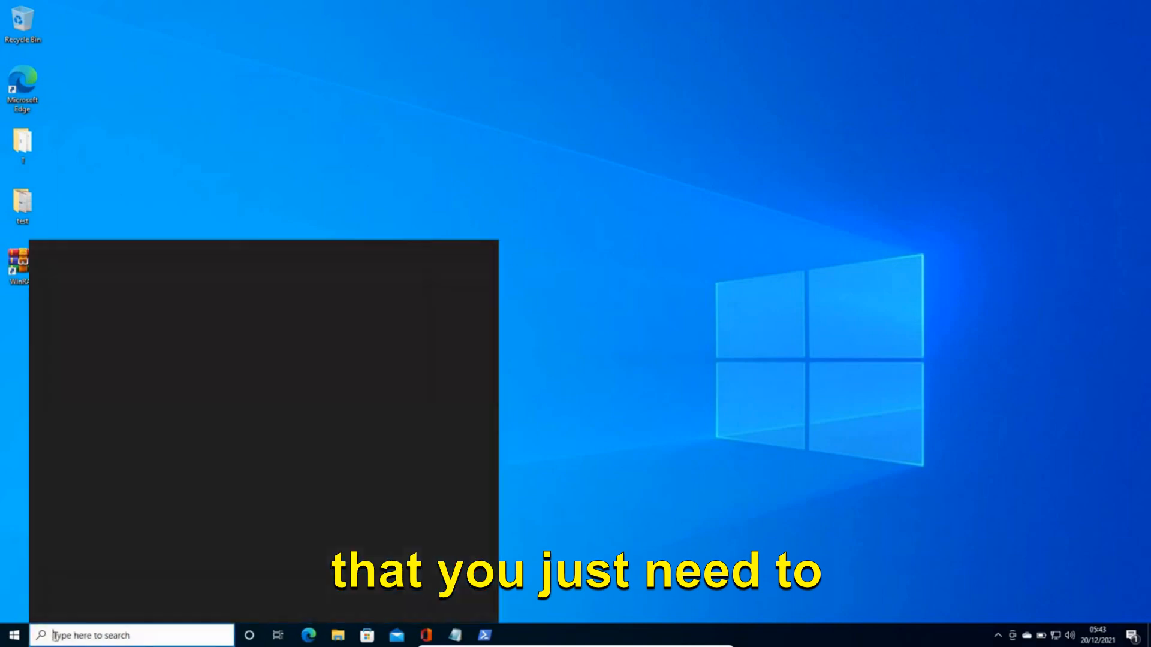
Search cmd and start Command Prompt as administrator, approving the UAC prompt
text(cmd)
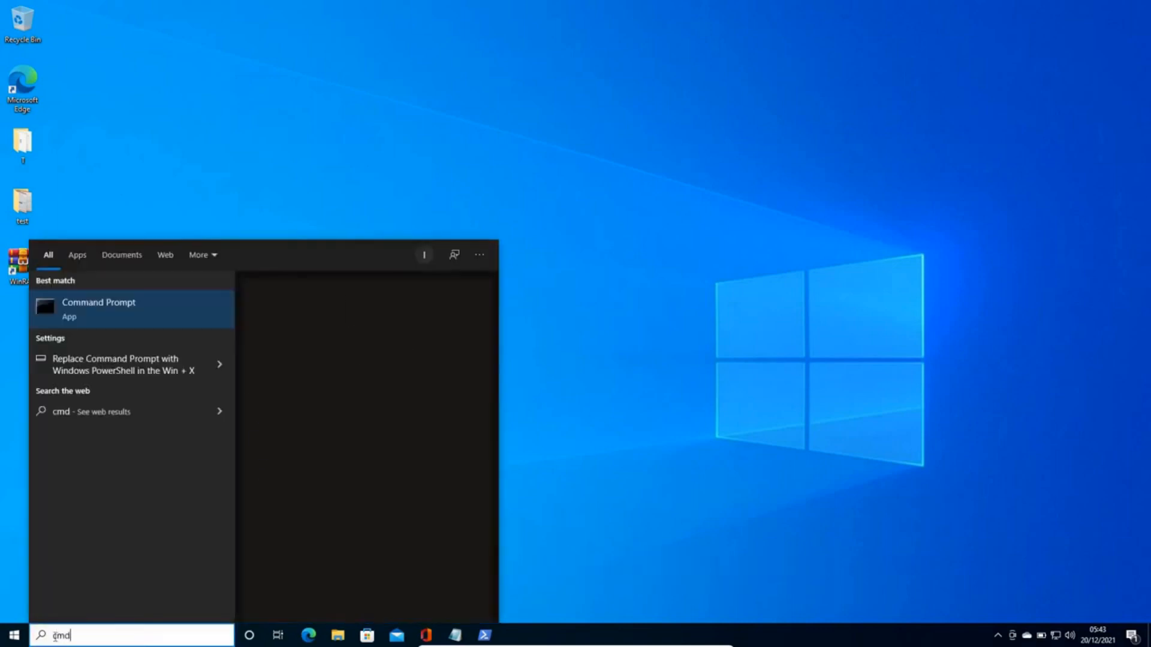
right_click(97, 308)
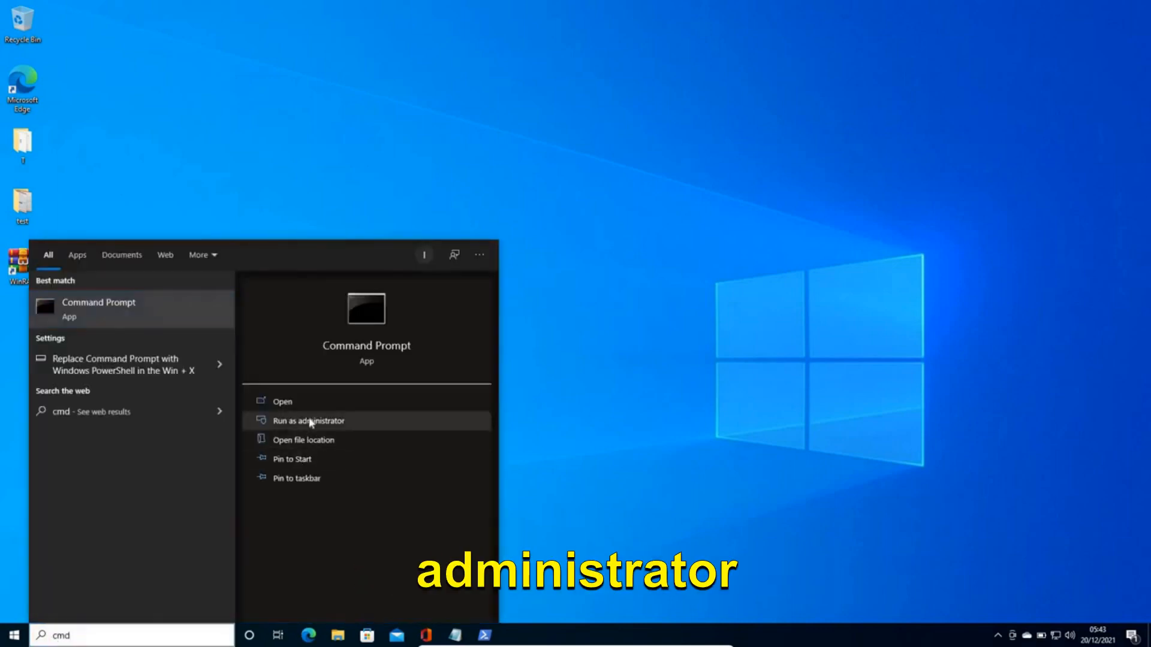
click(308, 421)
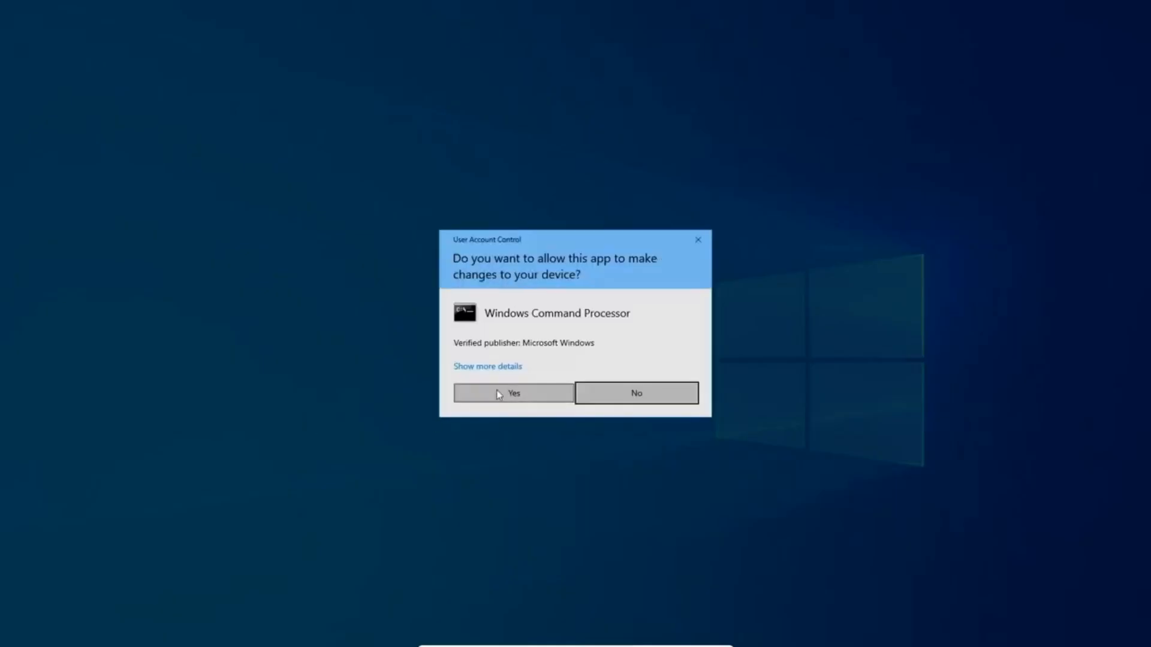
click(513, 393)
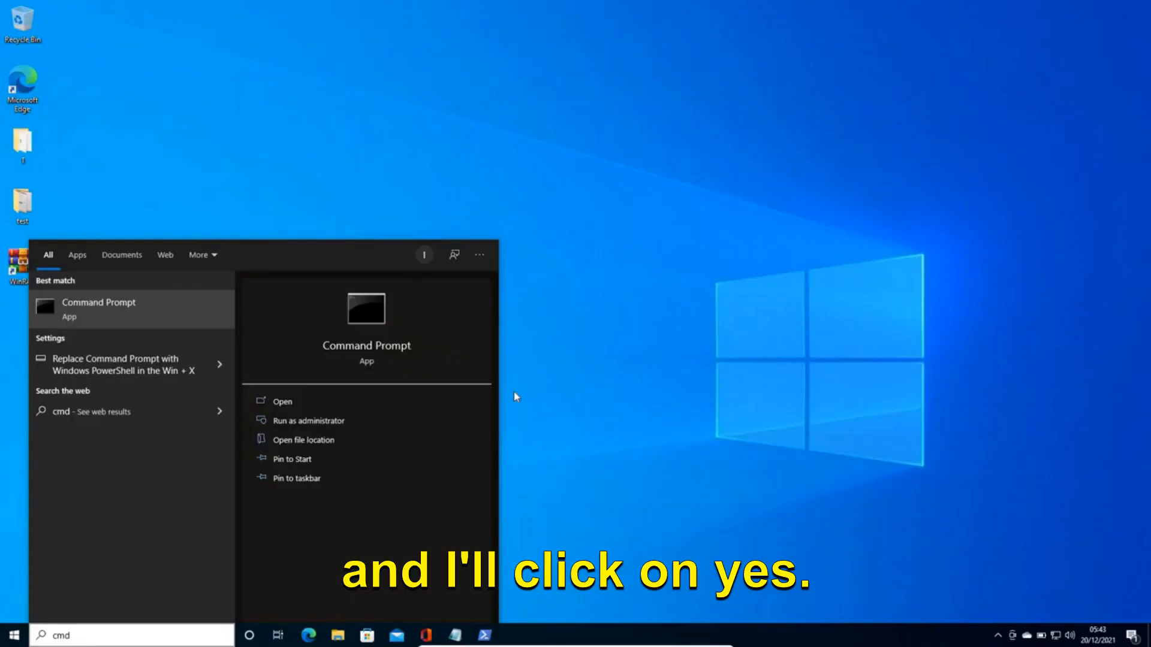
click(308, 421)
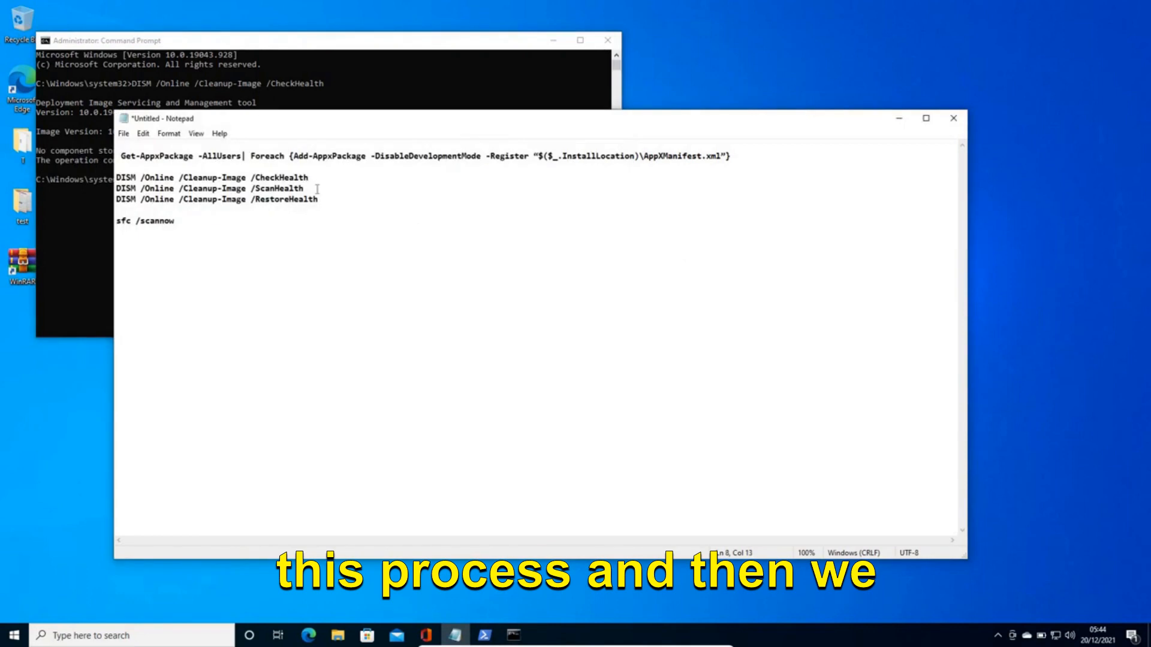
Run DISM /Online /Cleanup-Image /ScanHealth and select the RestoreHealth line in the notes
triple_click(211, 188)
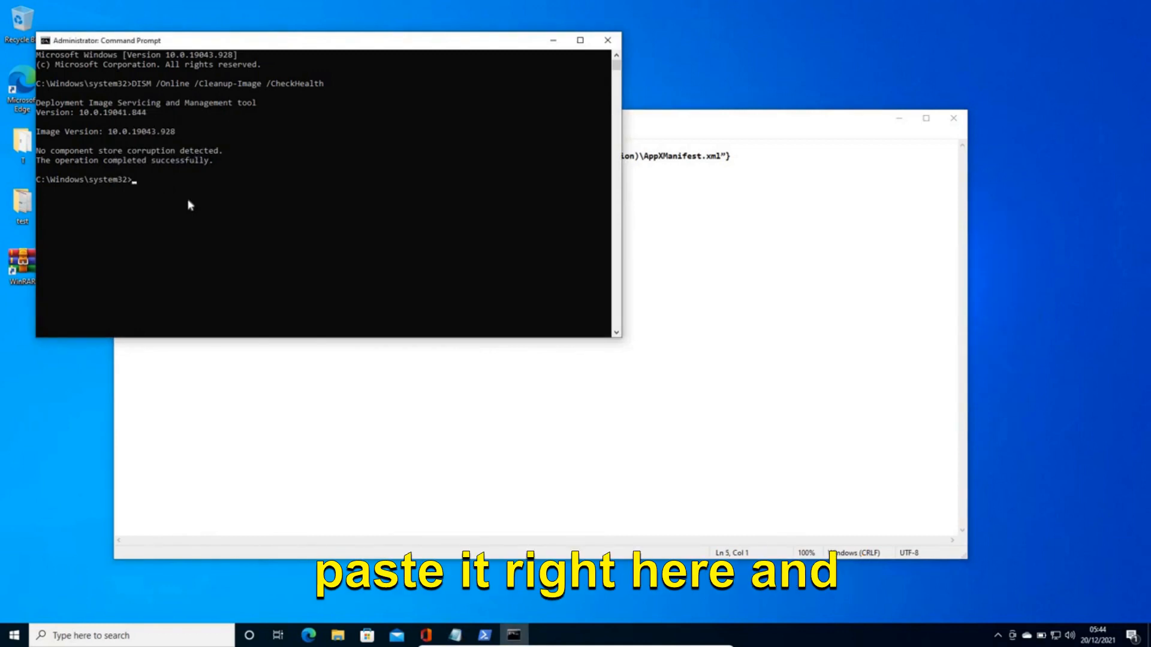
text(DISM /Online /Cleanup-Image /ScanHealth)
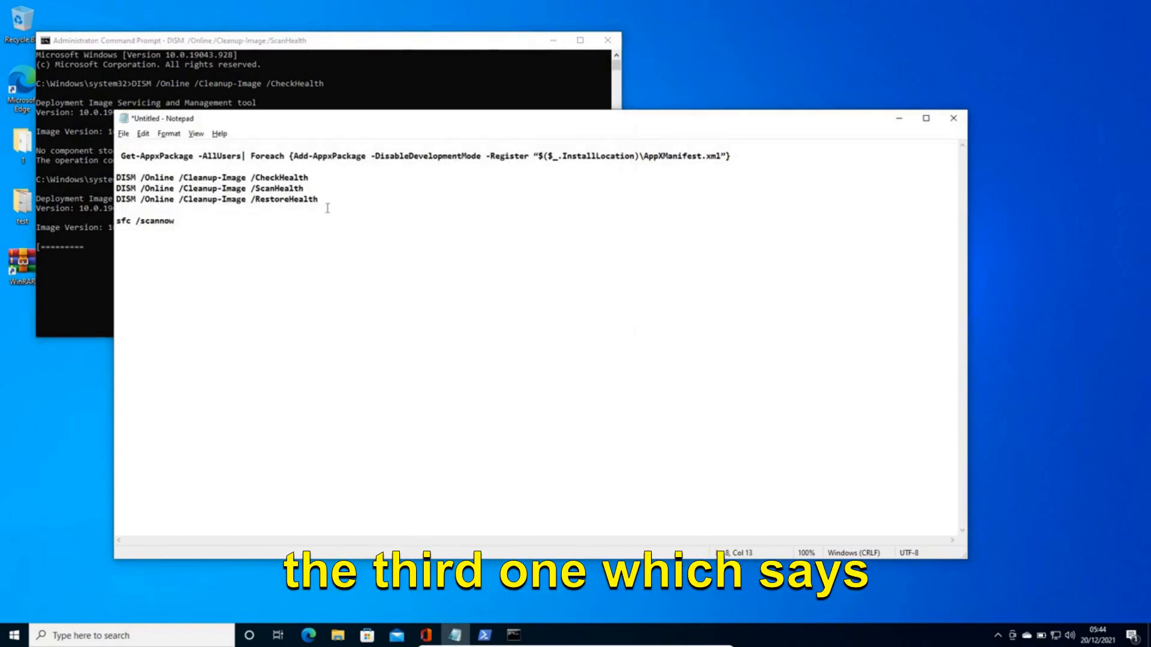
triple_click(217, 199)
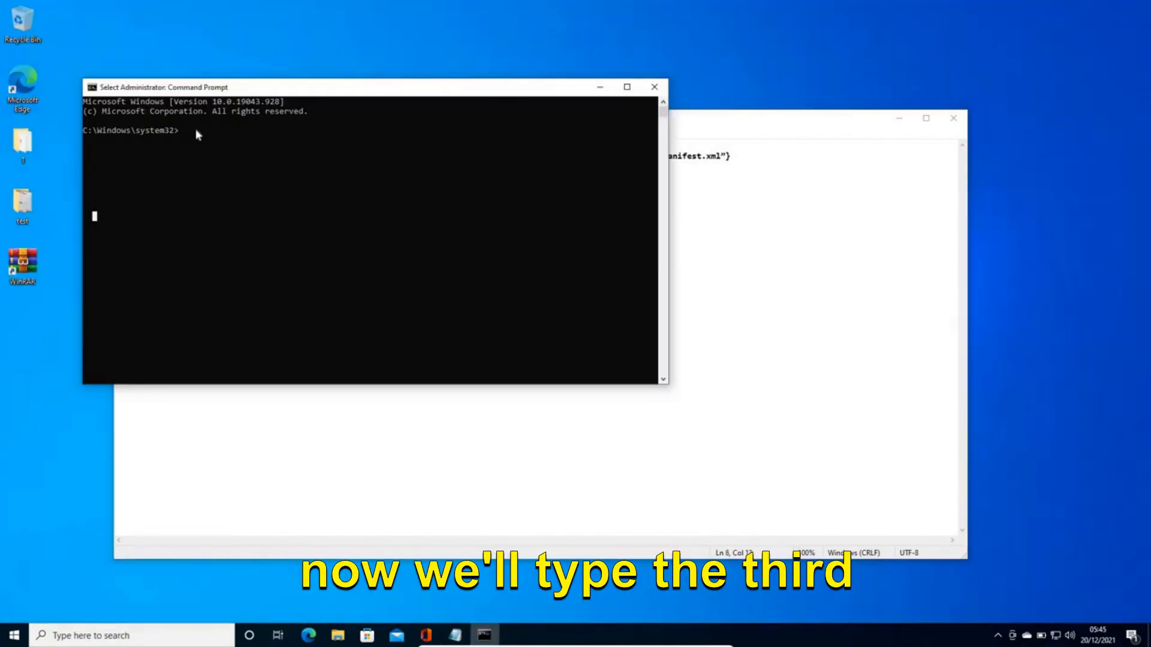
Run DISM /Online /Cleanup-Image /RestoreHealth in the admin Command Prompt
text(DISM /Online /Cleanup-Image /RestoreHealth)
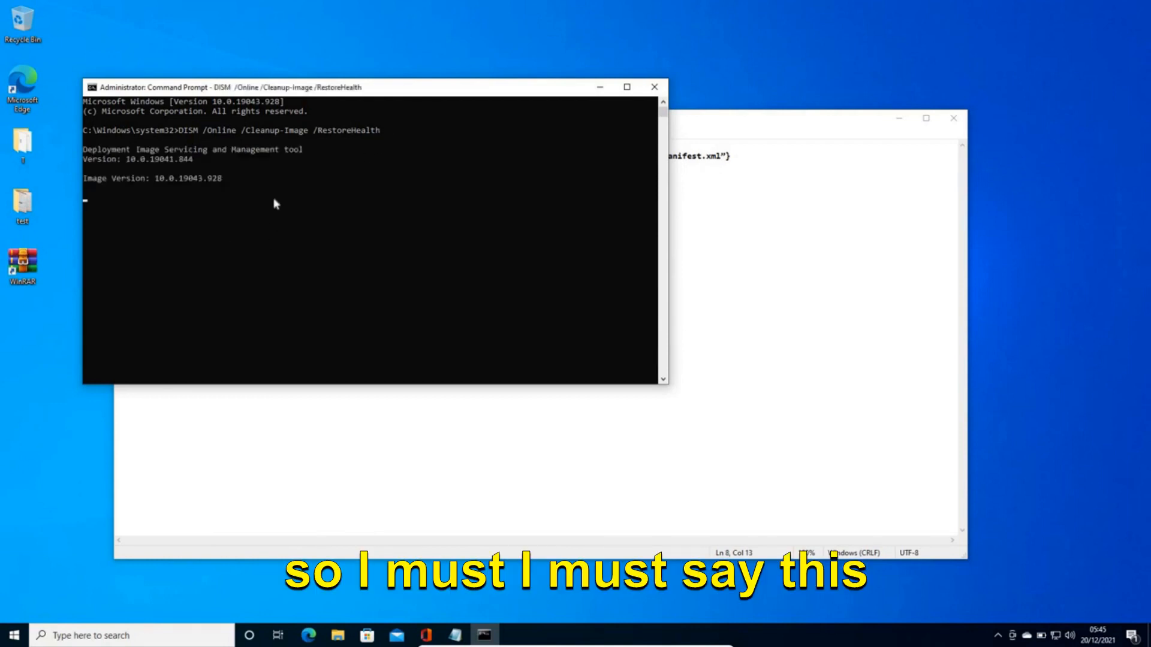
mouse_move(103, 242)
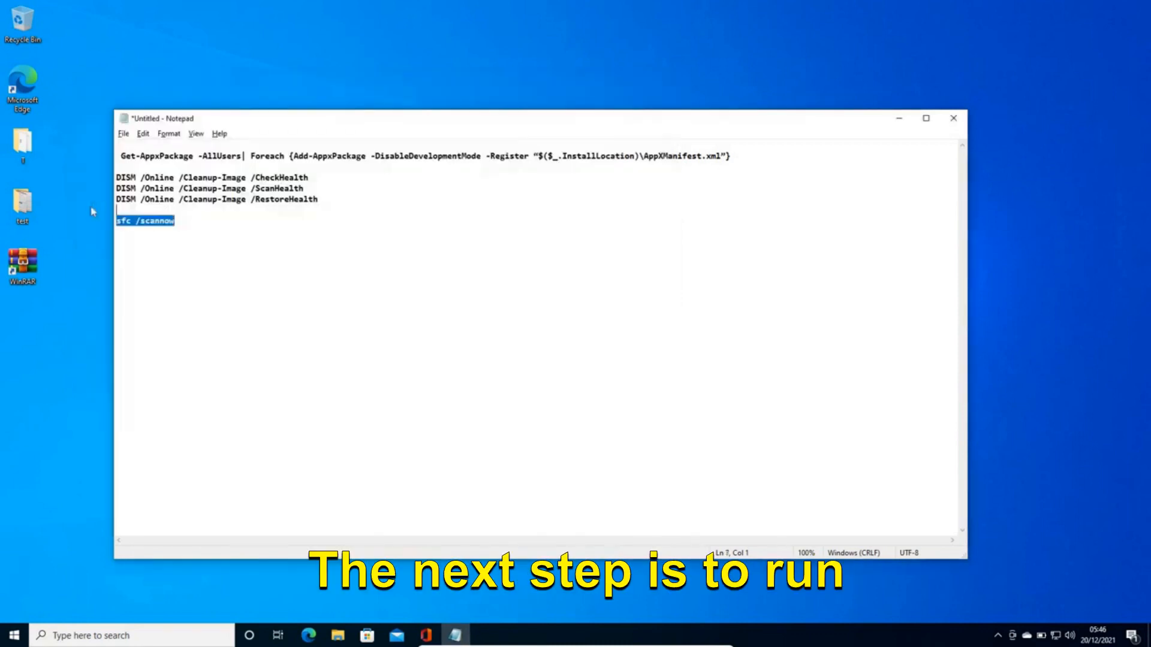
Select the sfc /scannow line in Notepad and start a fresh administrator Command Prompt via cmd search
click(174, 221)
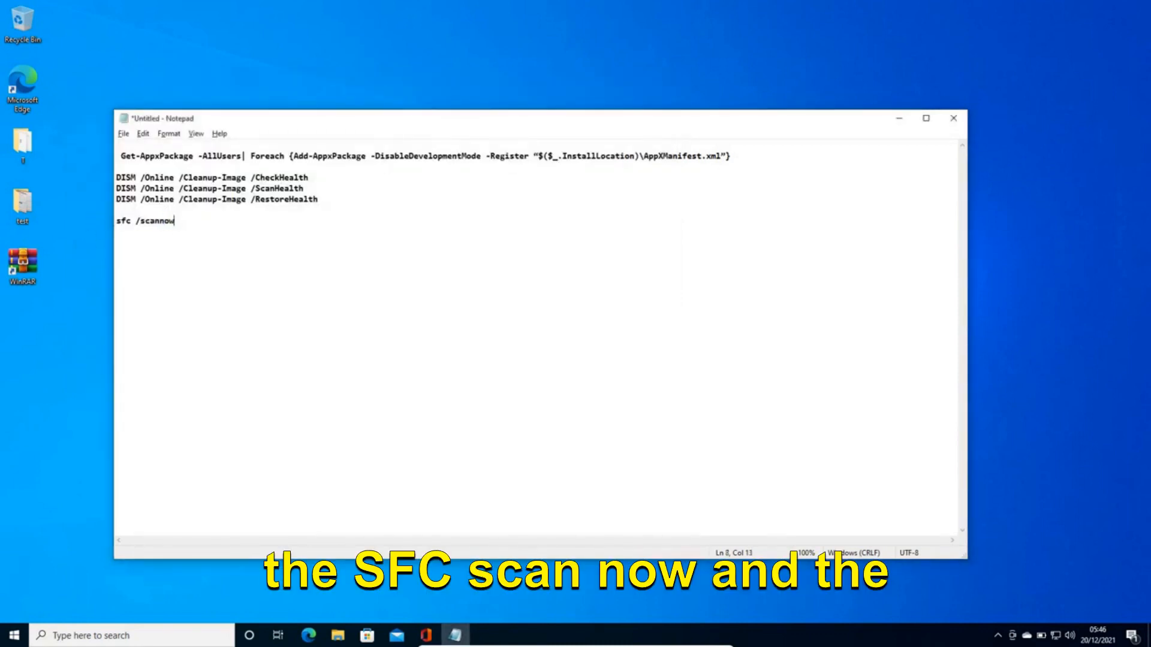
triple_click(145, 220)
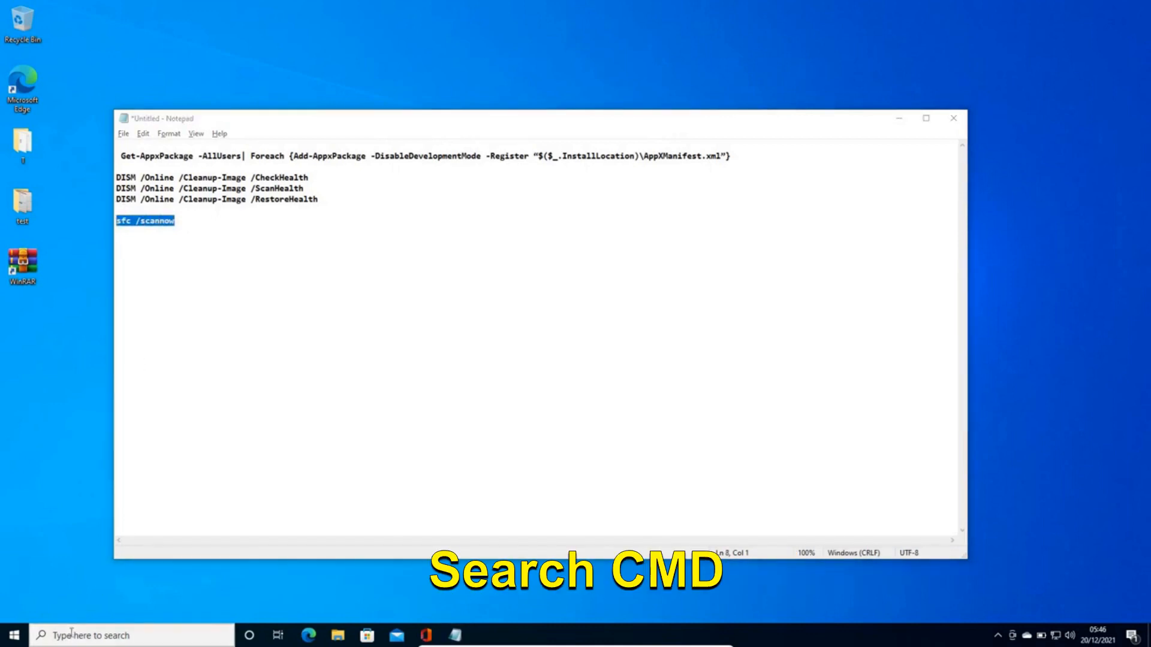
text(cmd)
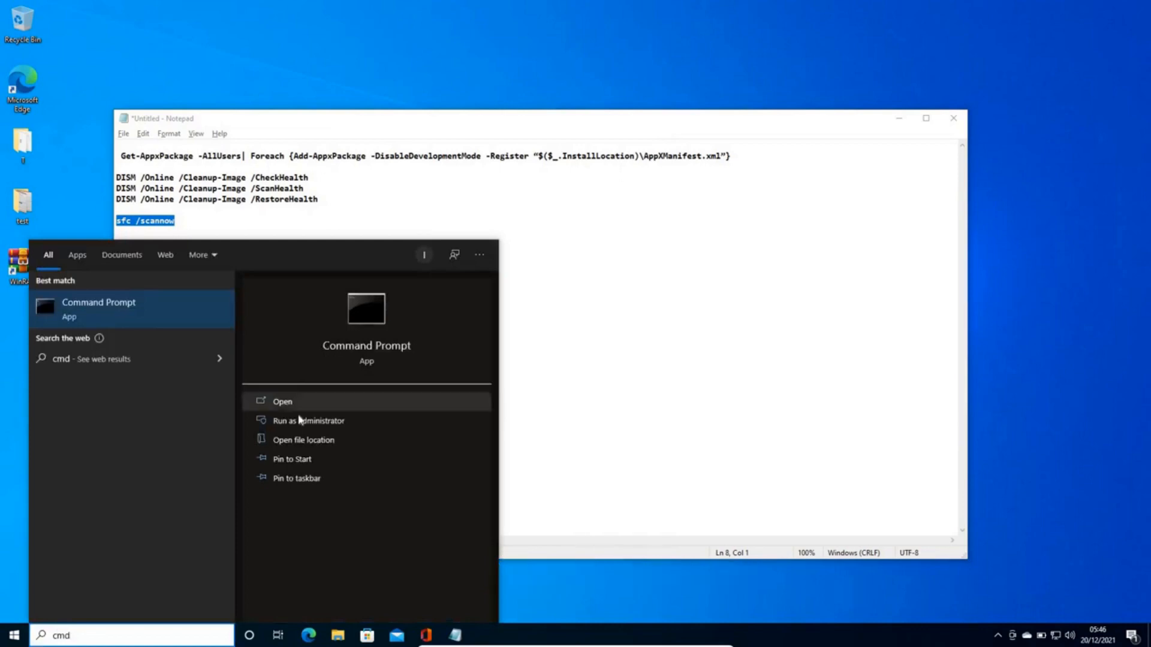
click(308, 421)
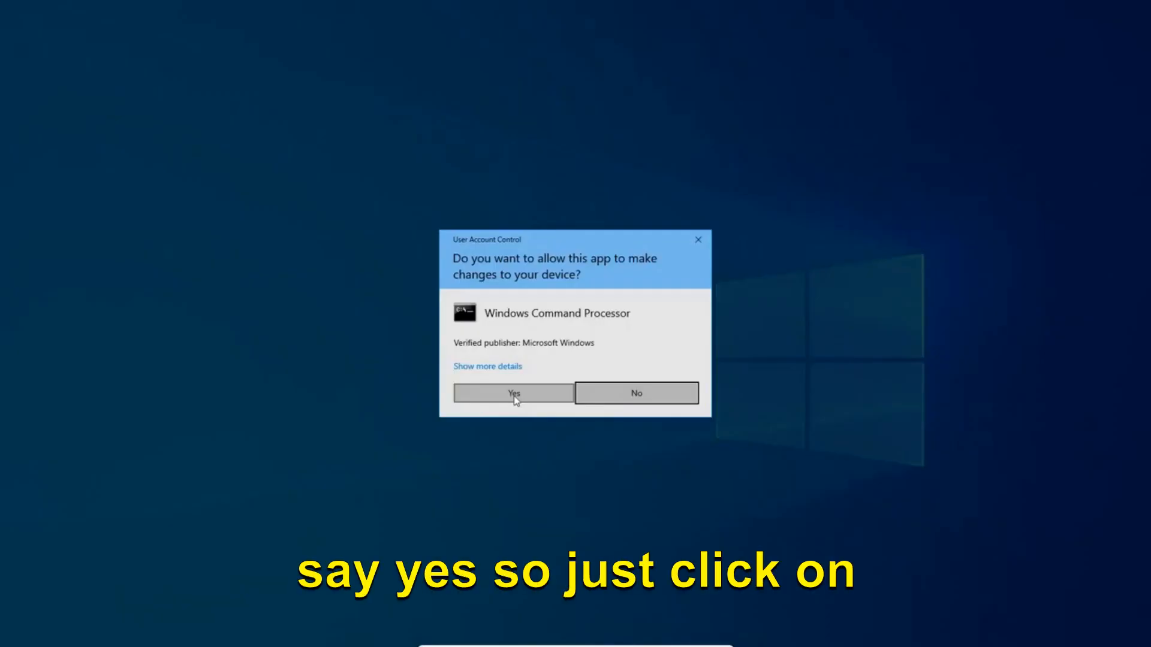
click(513, 393)
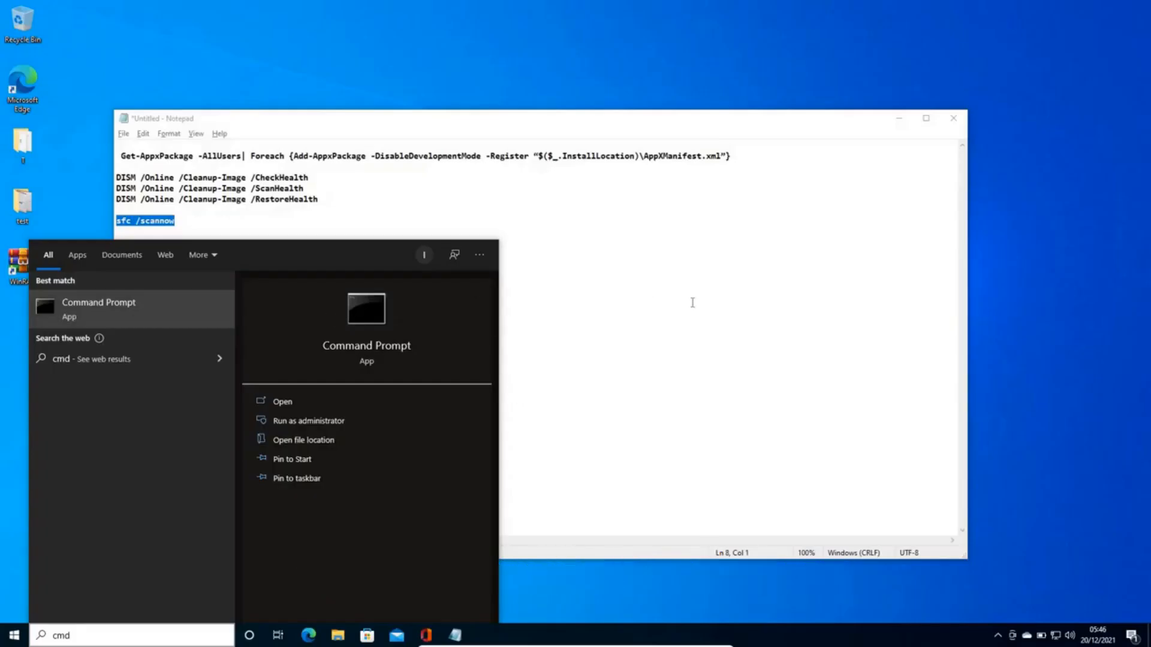
click(282, 400)
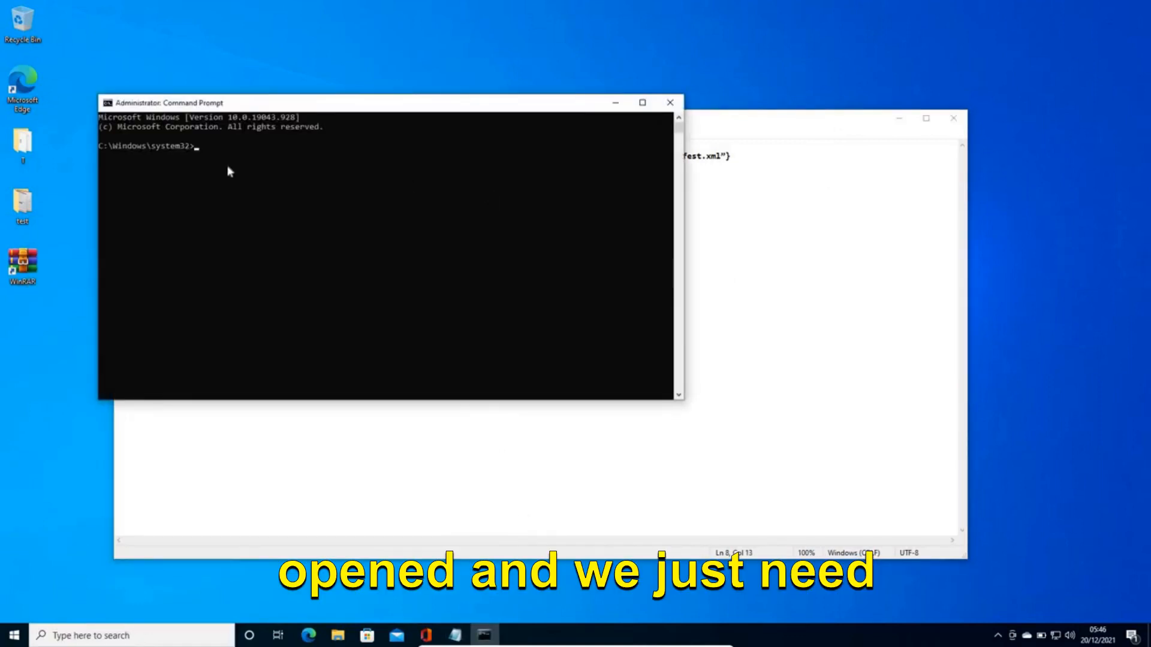
Run sfc /scannow in Command Prompt, then close the window back to the desktop
text(sfc /scannow)
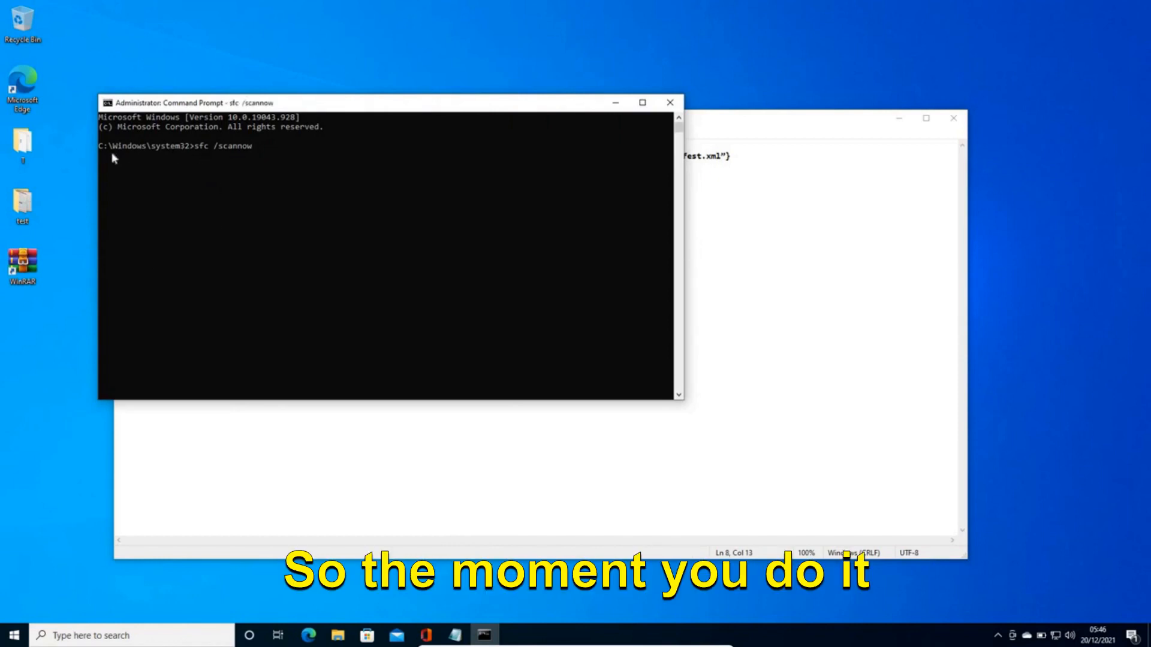
mouse_move(633, 336)
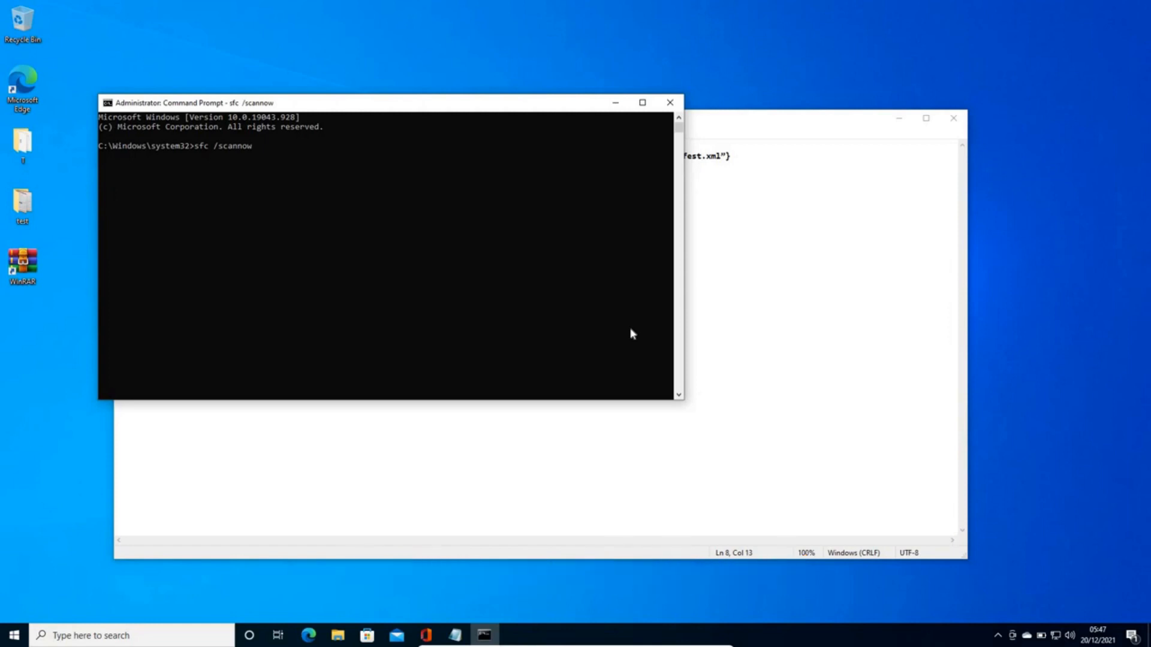
key(Return)
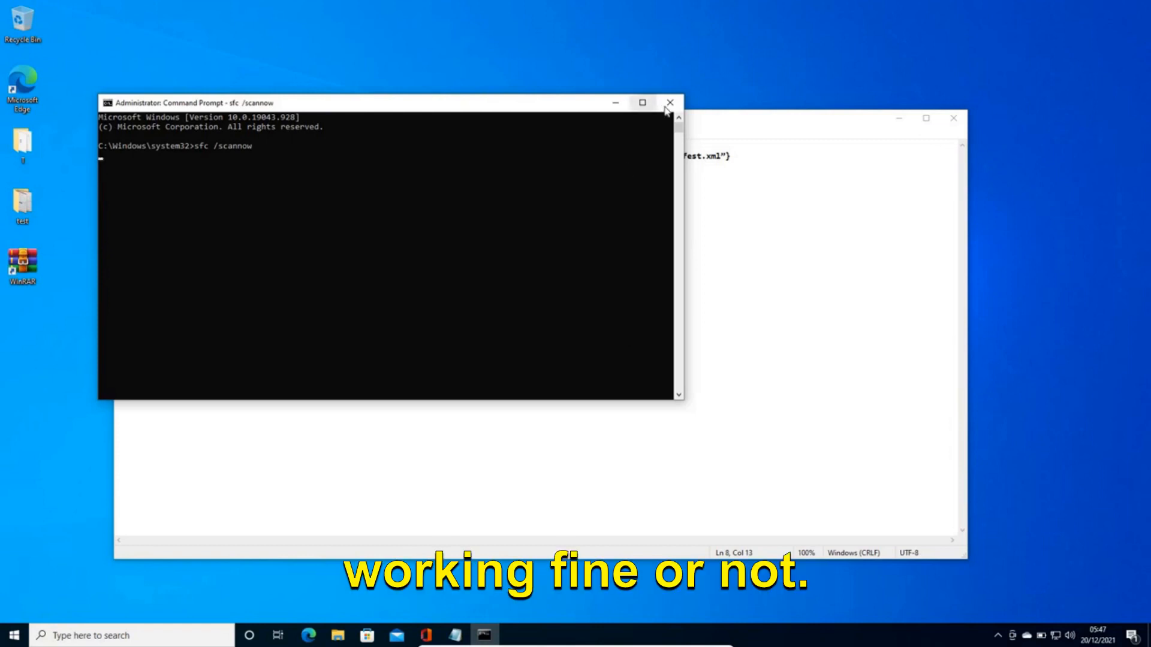
click(667, 103)
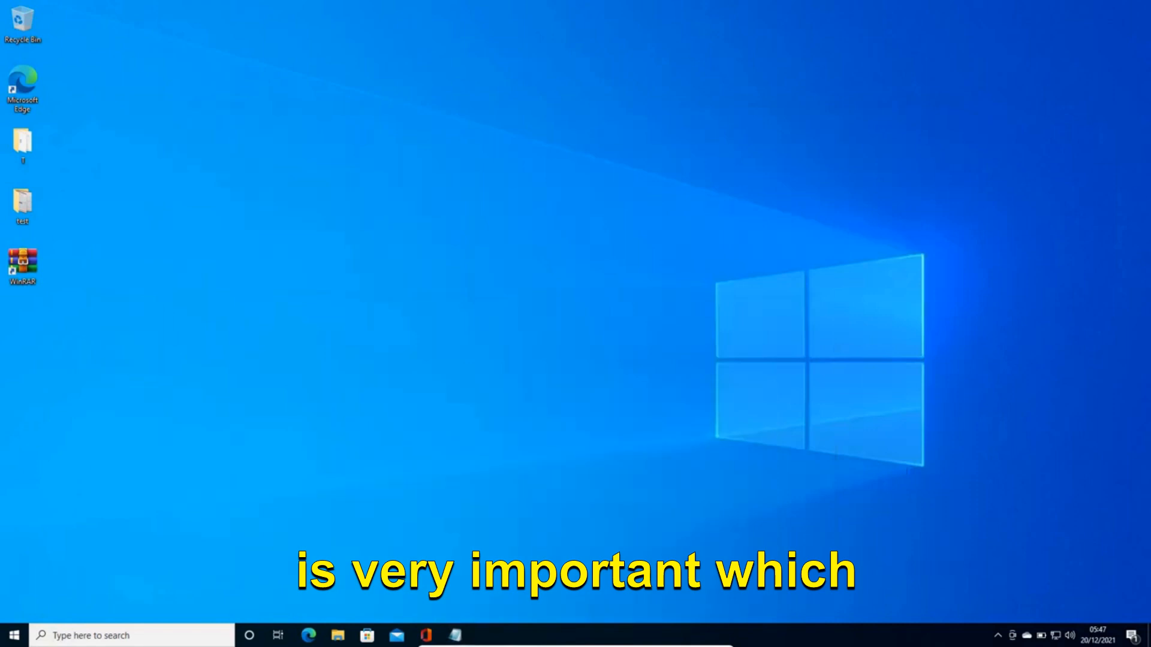
Reach Windows Update via Start's quick menu, showing the cumulative update downloading at 90%
right_click(13, 635)
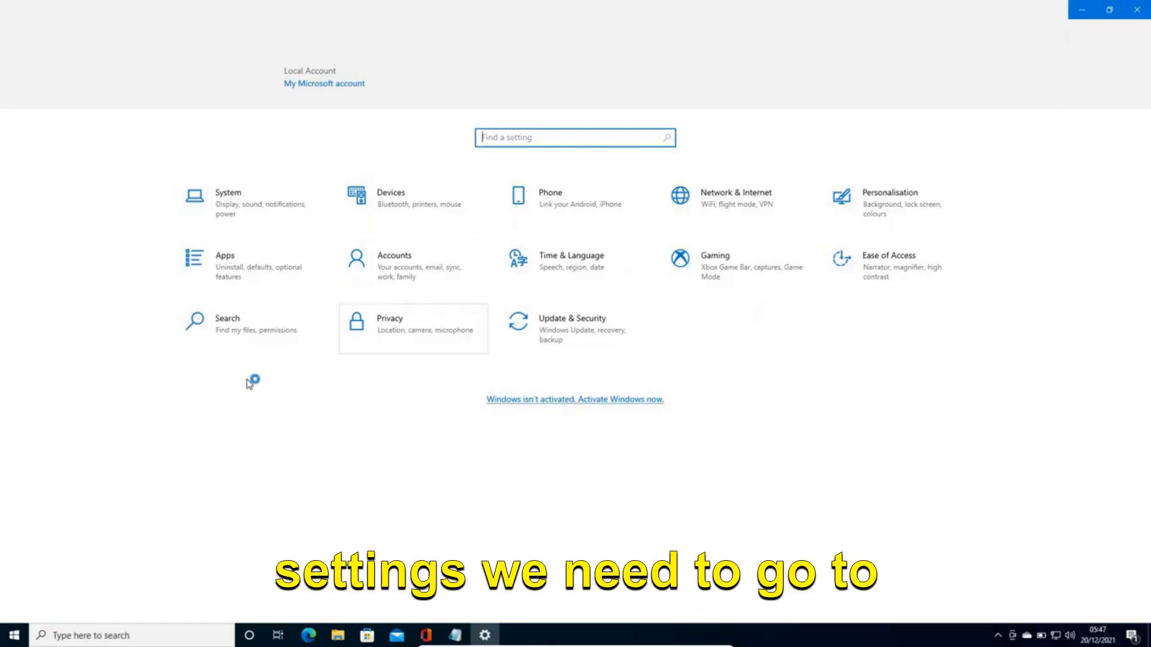
click(571, 317)
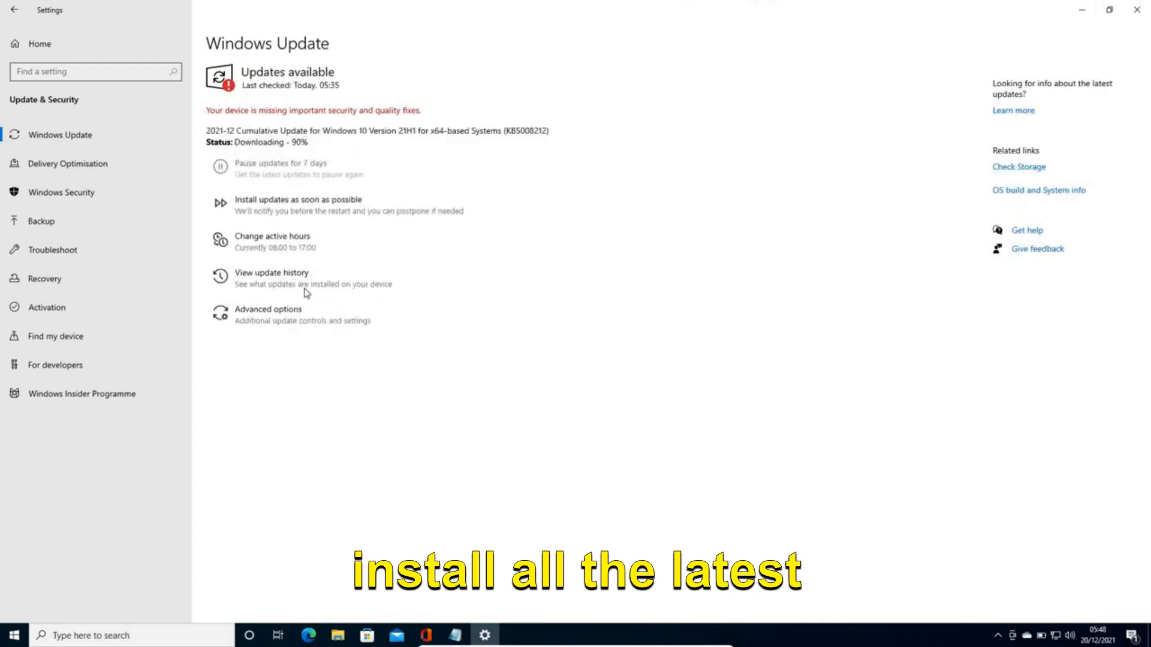
mouse_move(492, 321)
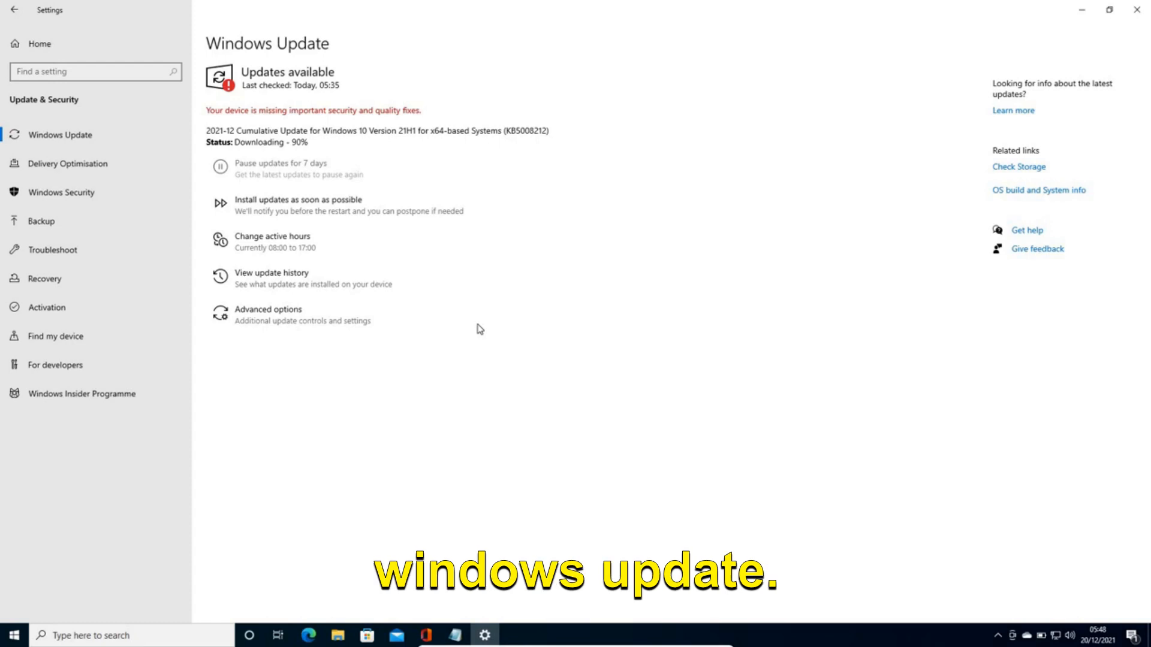
mouse_move(1049, 9)
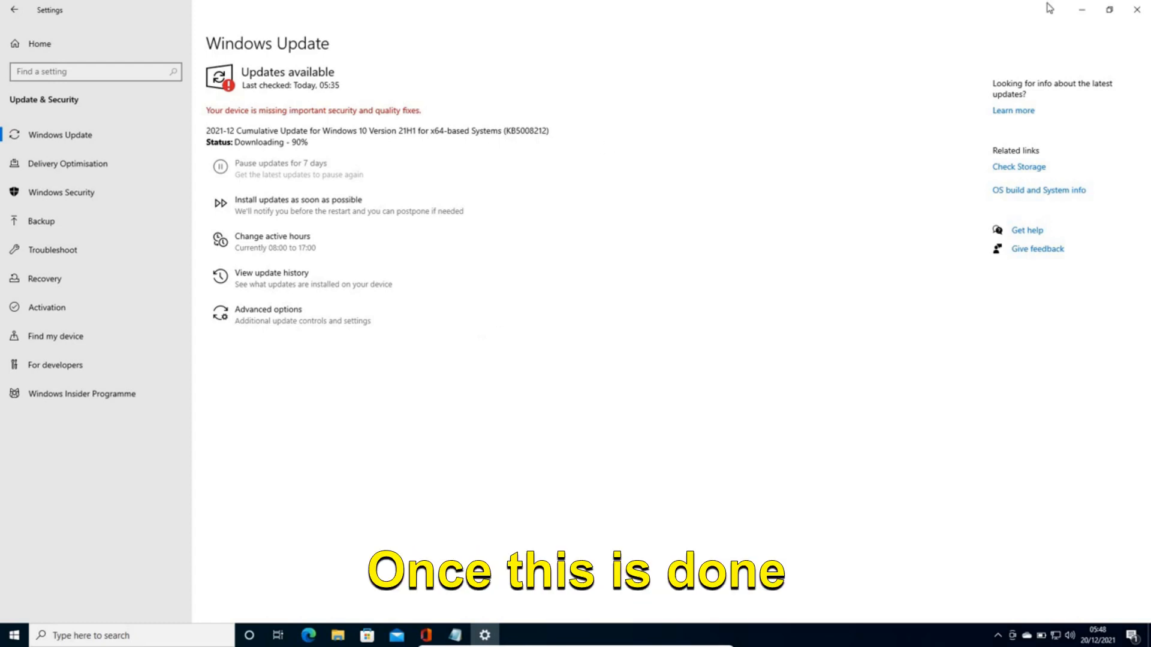